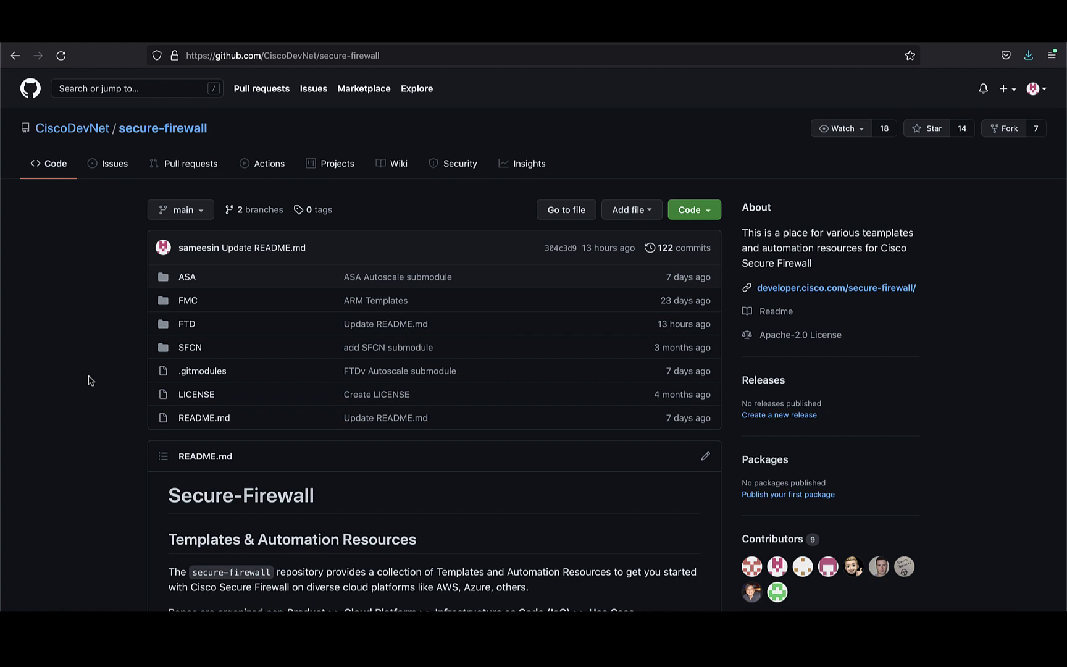
Scroll through the secure-firewall repository page to locate the FTD folder
scroll("down", 3)
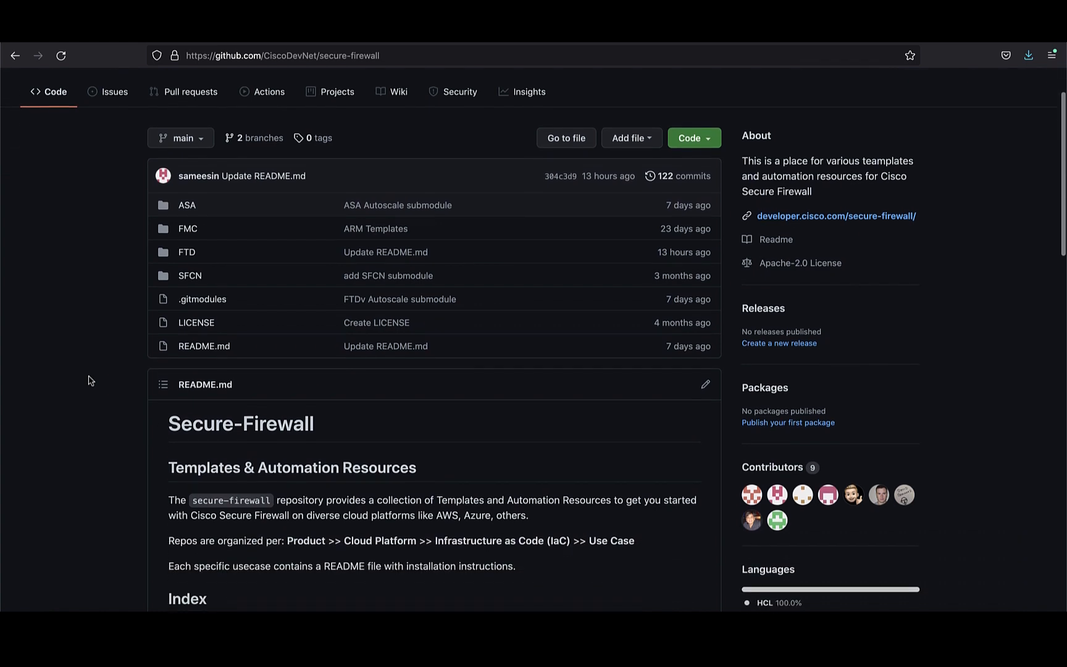
scroll("down", 3)
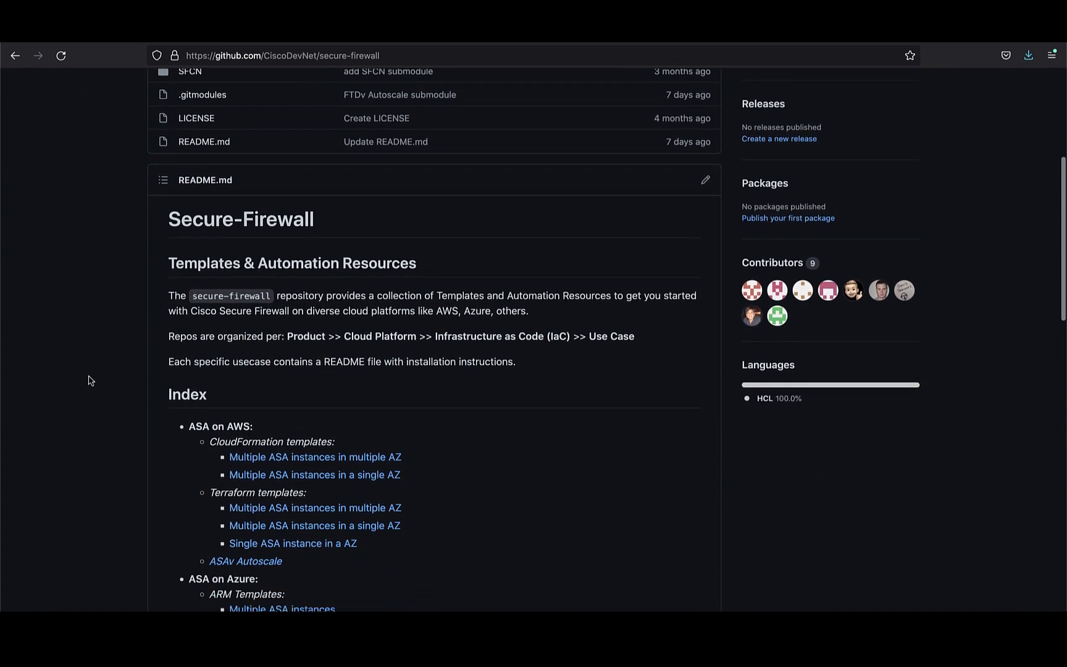
scroll("down", 3)
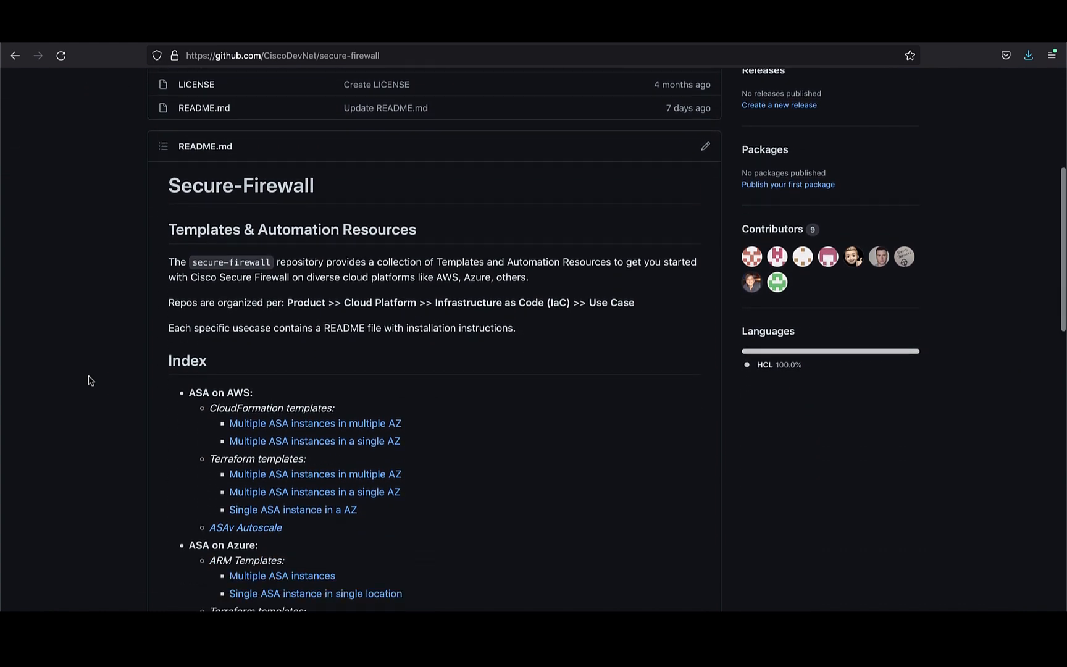
scroll("down", 3)
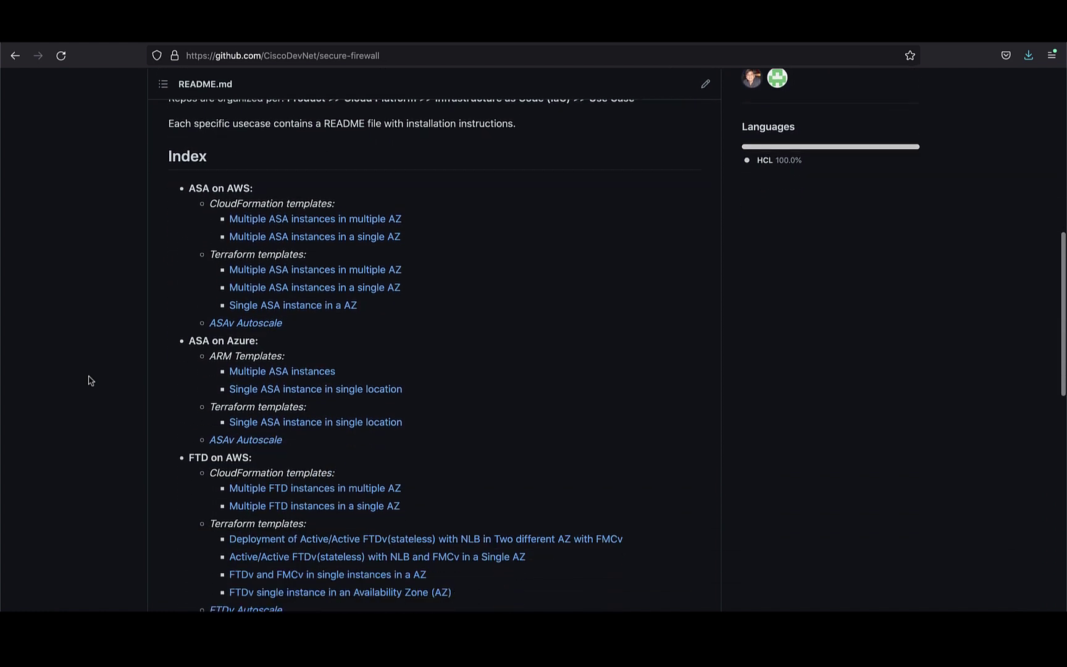
scroll("down", 3)
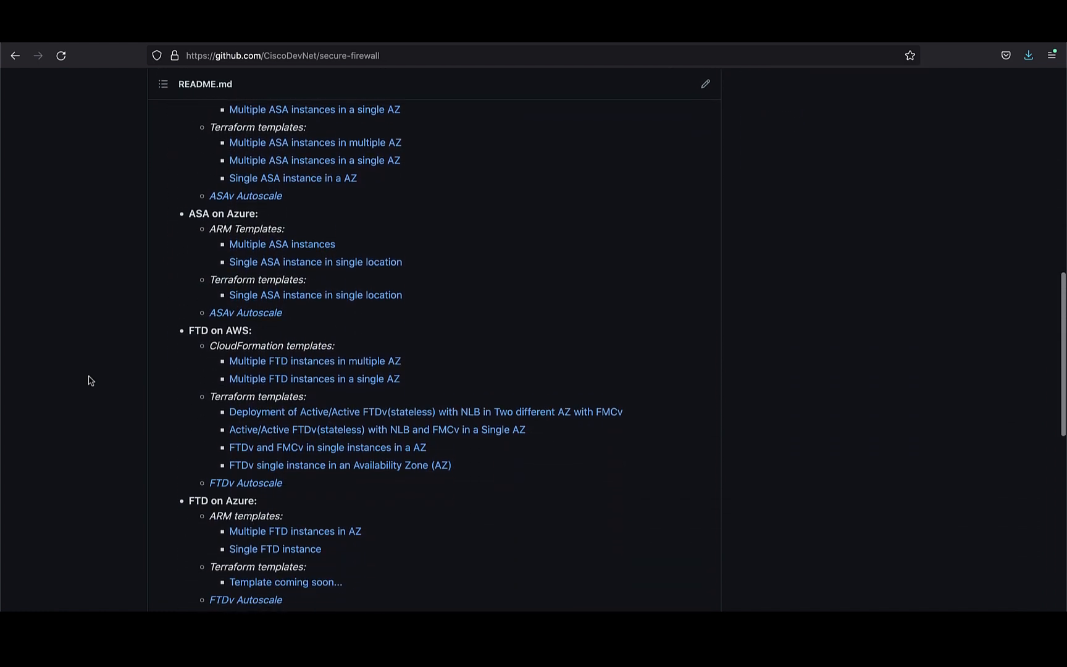
scroll("down", 3)
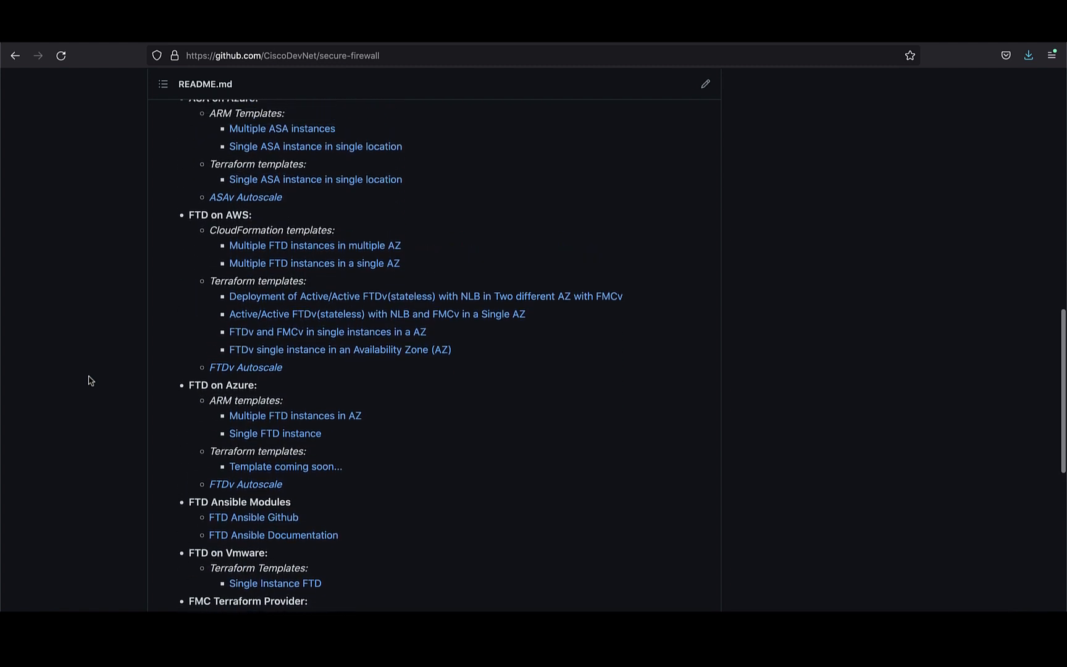
scroll("up", 3)
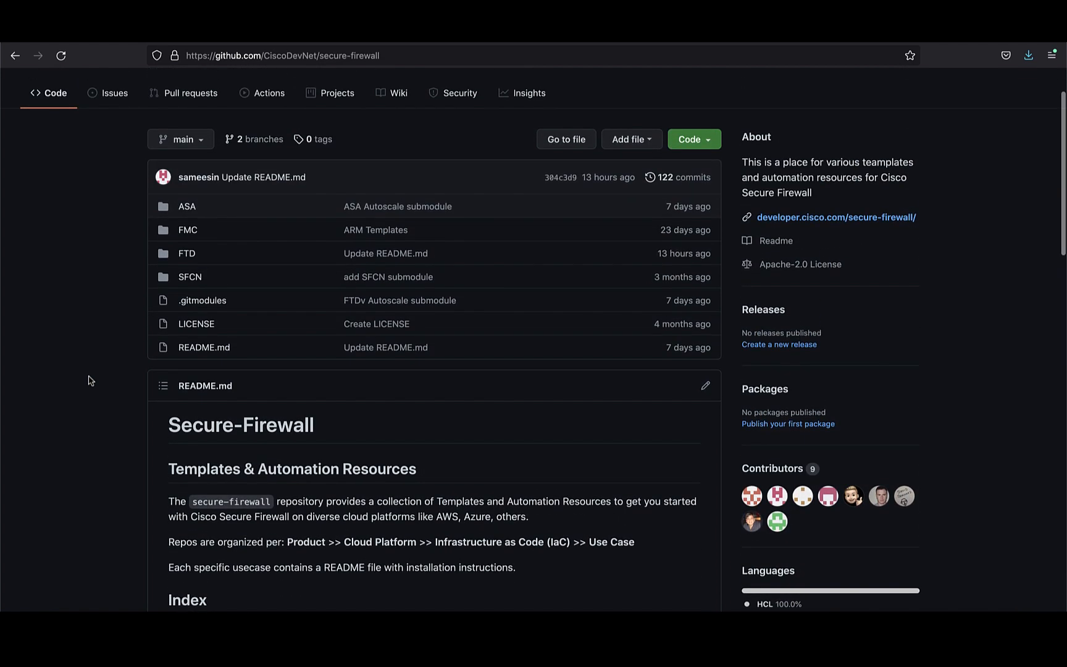
Open FTD > Vmware/Terraform and scroll down to its README
left_click(187, 253)
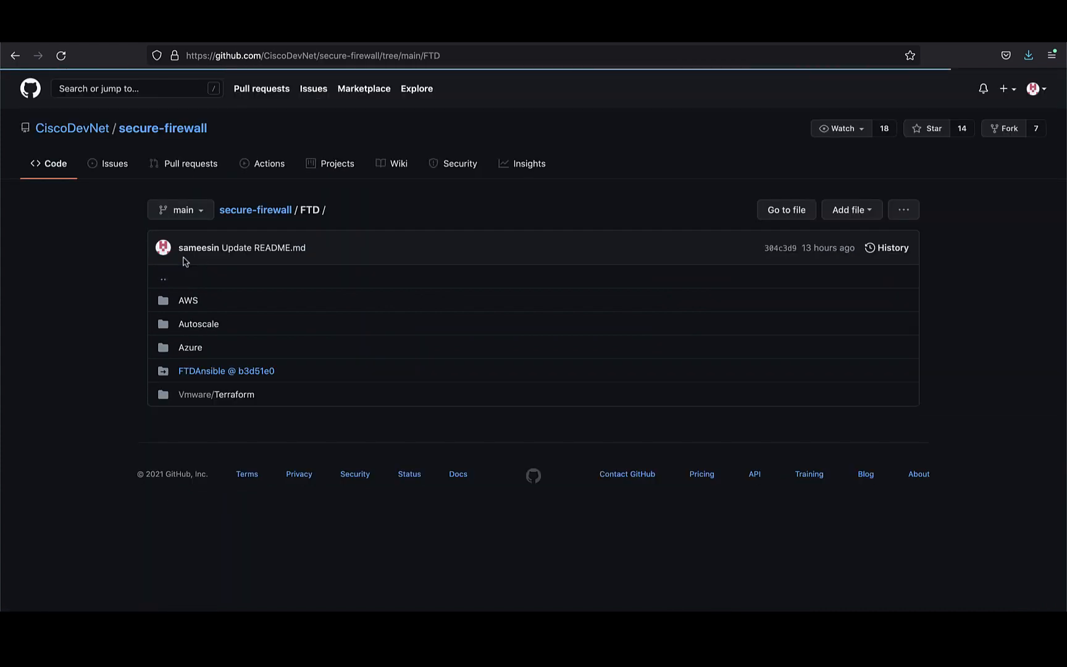
left_click(216, 394)
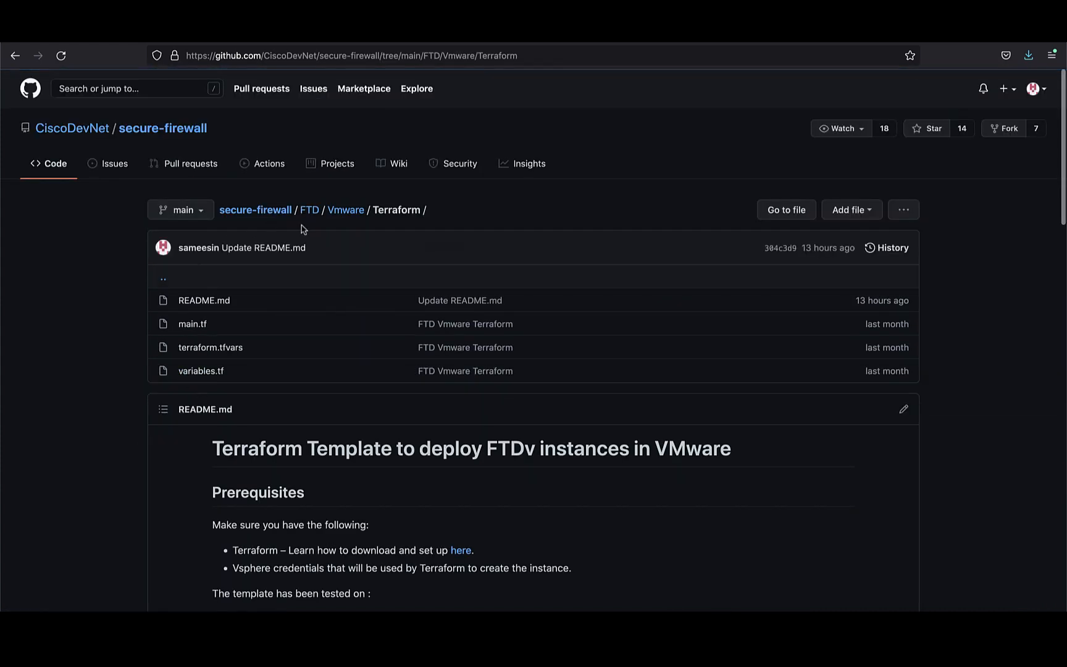
mouse_move(102, 402)
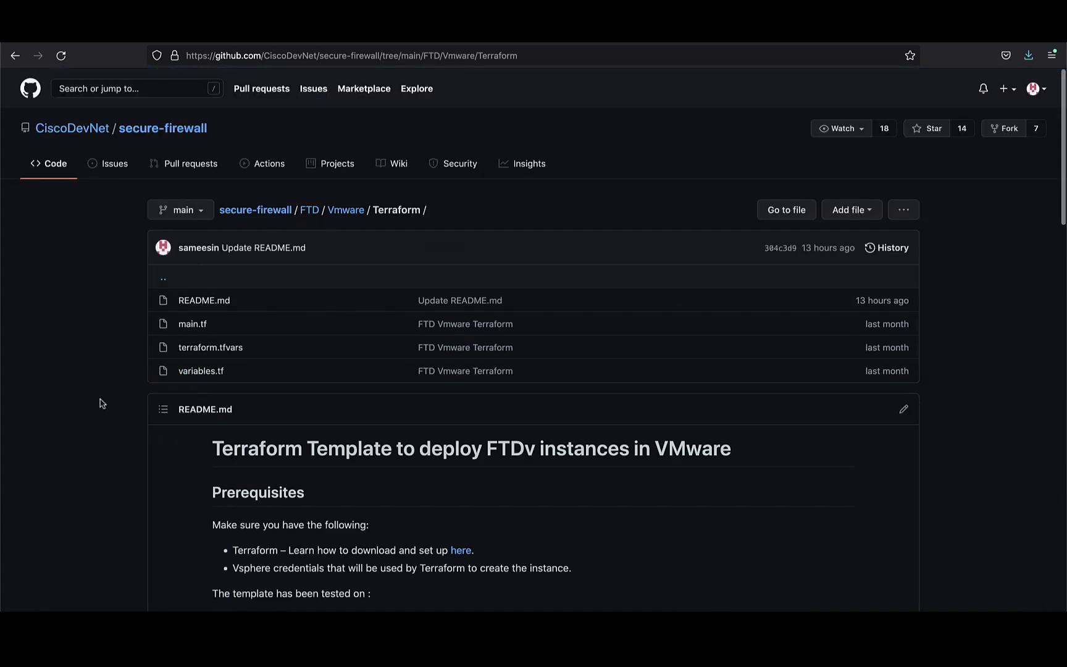
scroll("down", 3)
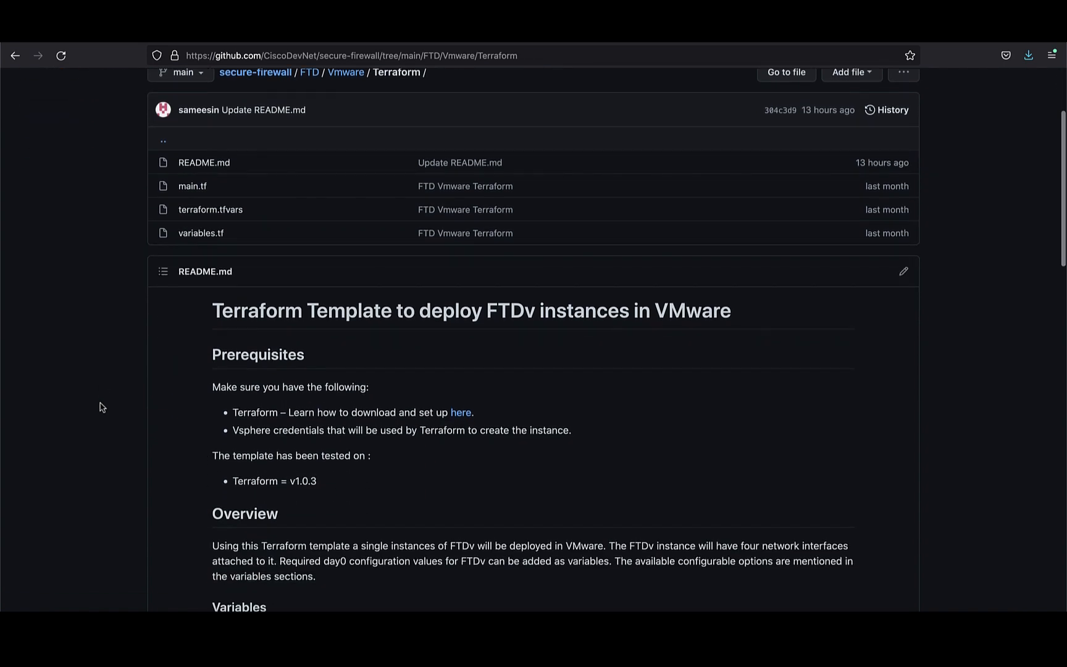
scroll("down", 3)
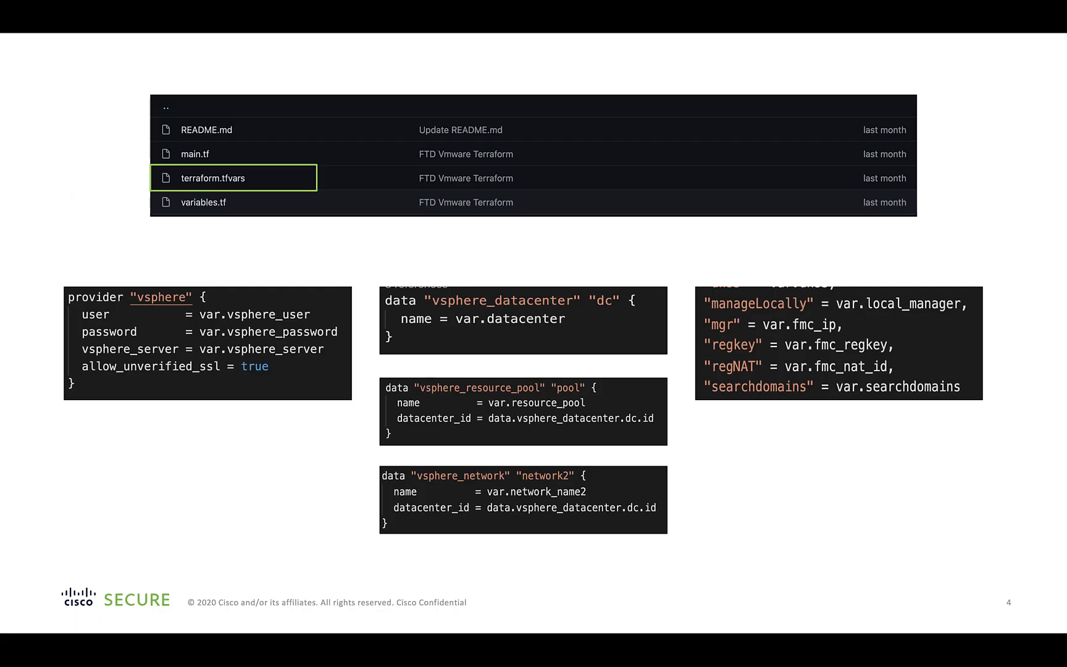
mouse_move(89, 211)
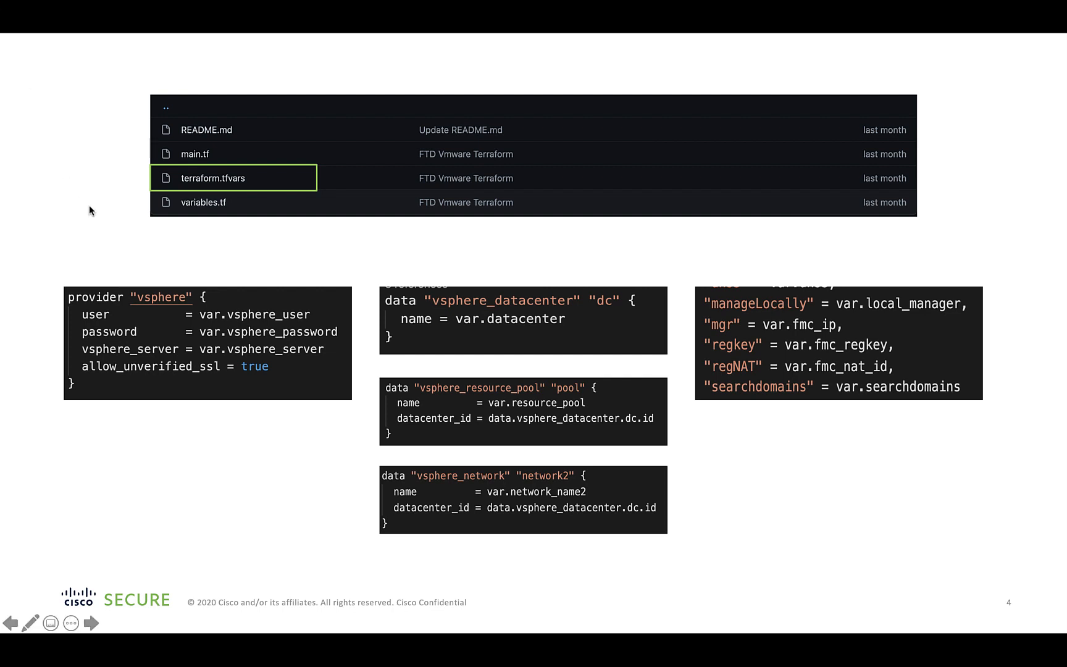
mouse_move(192, 181)
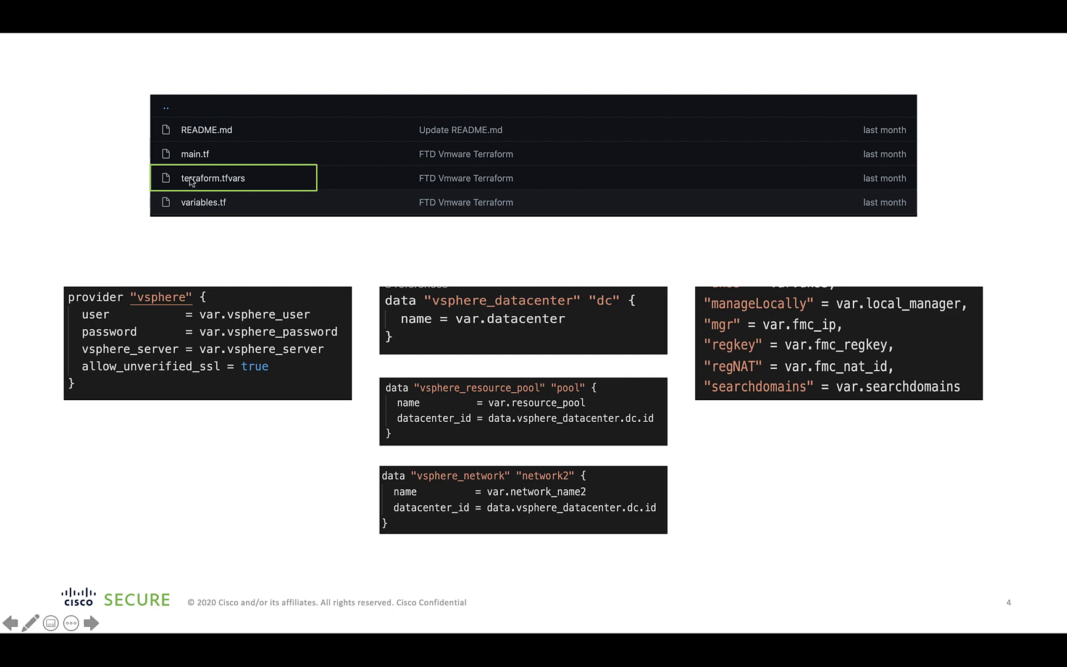
mouse_move(149, 186)
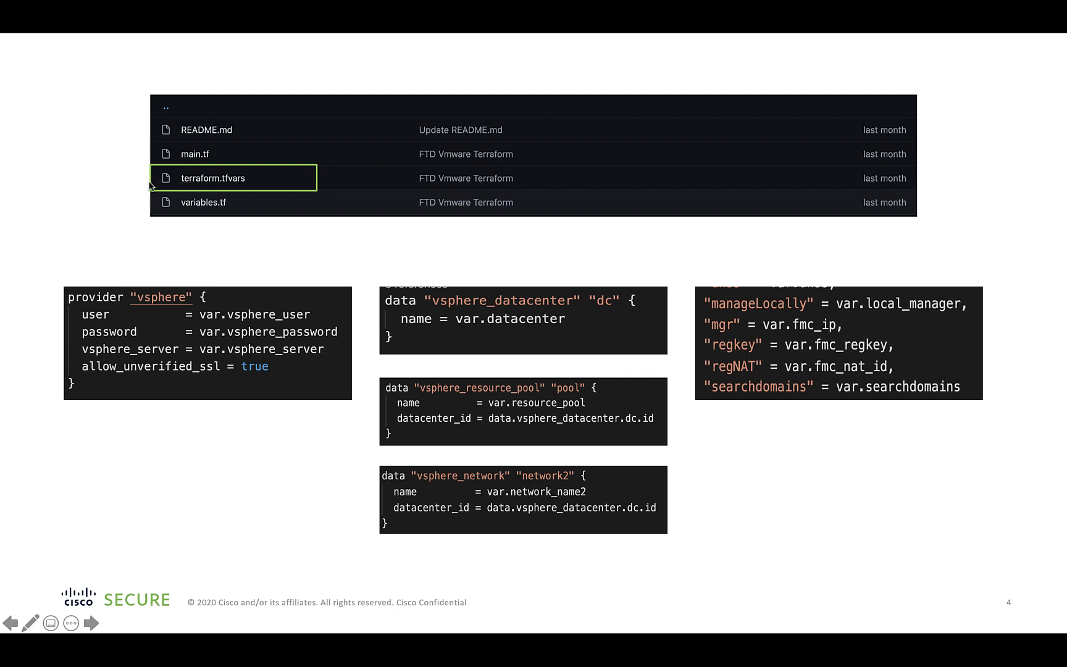
left_click(211, 178)
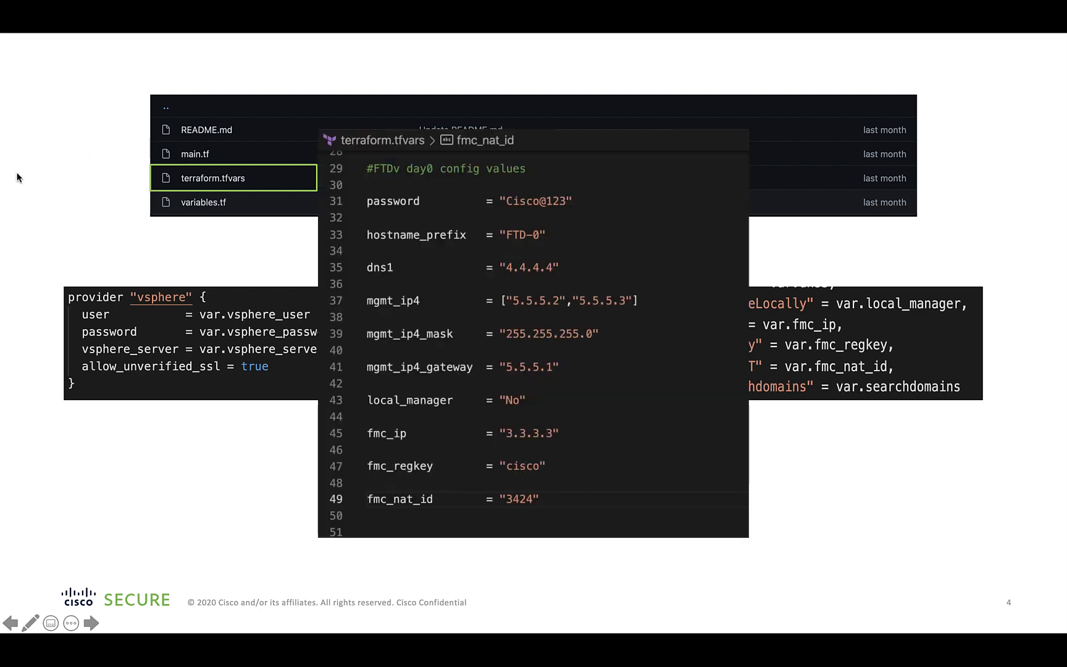
mouse_move(154, 299)
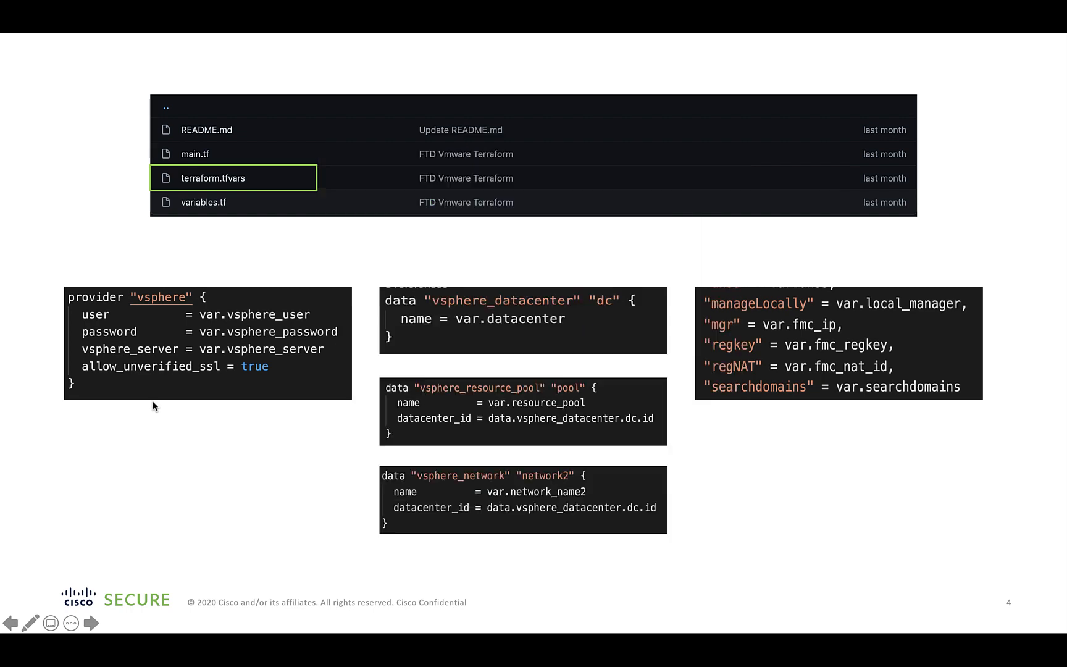
mouse_move(285, 310)
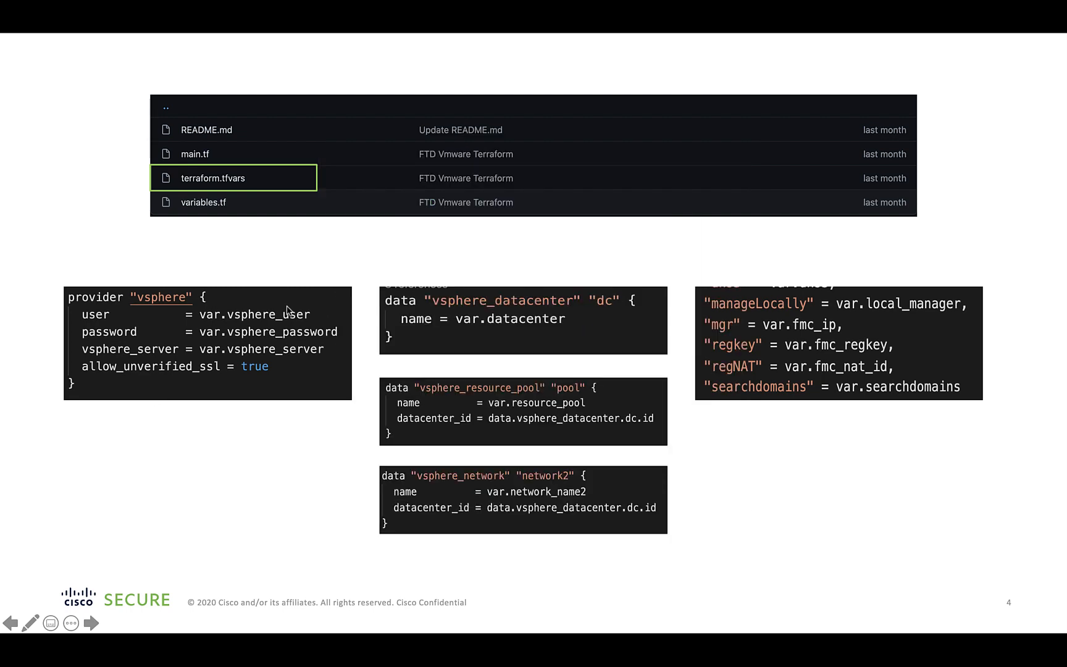
mouse_move(405, 305)
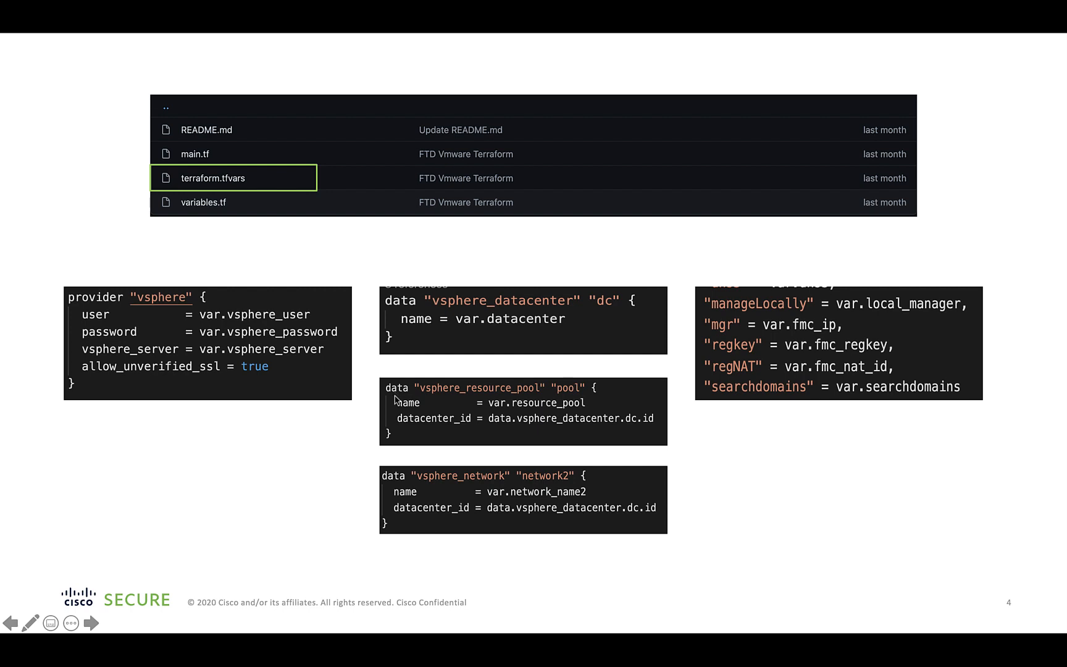
mouse_move(398, 499)
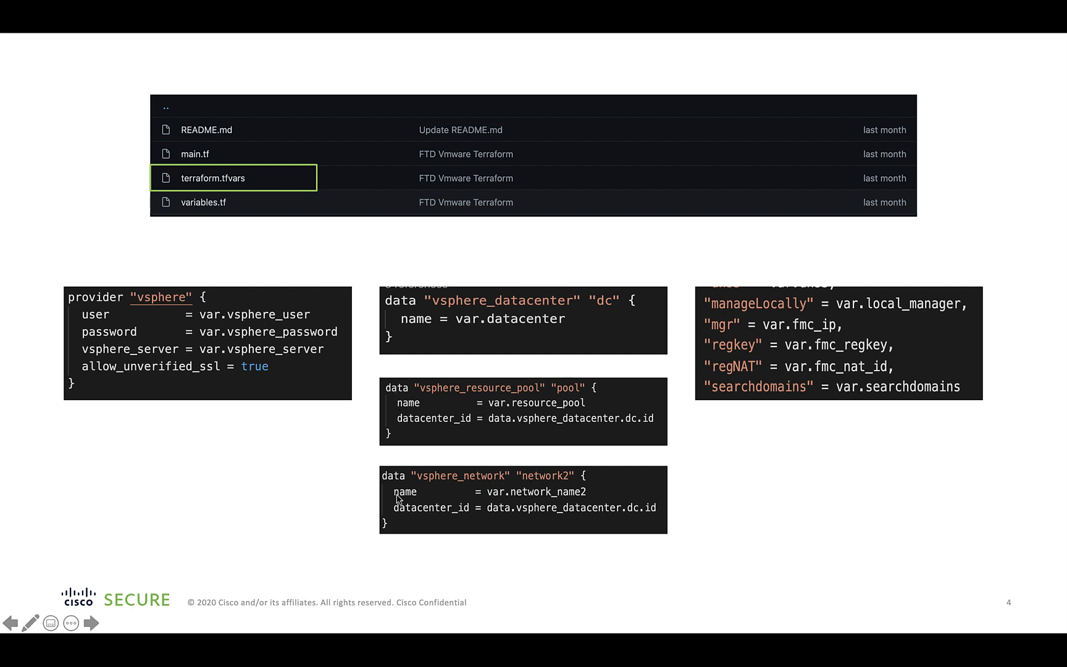
mouse_move(735, 234)
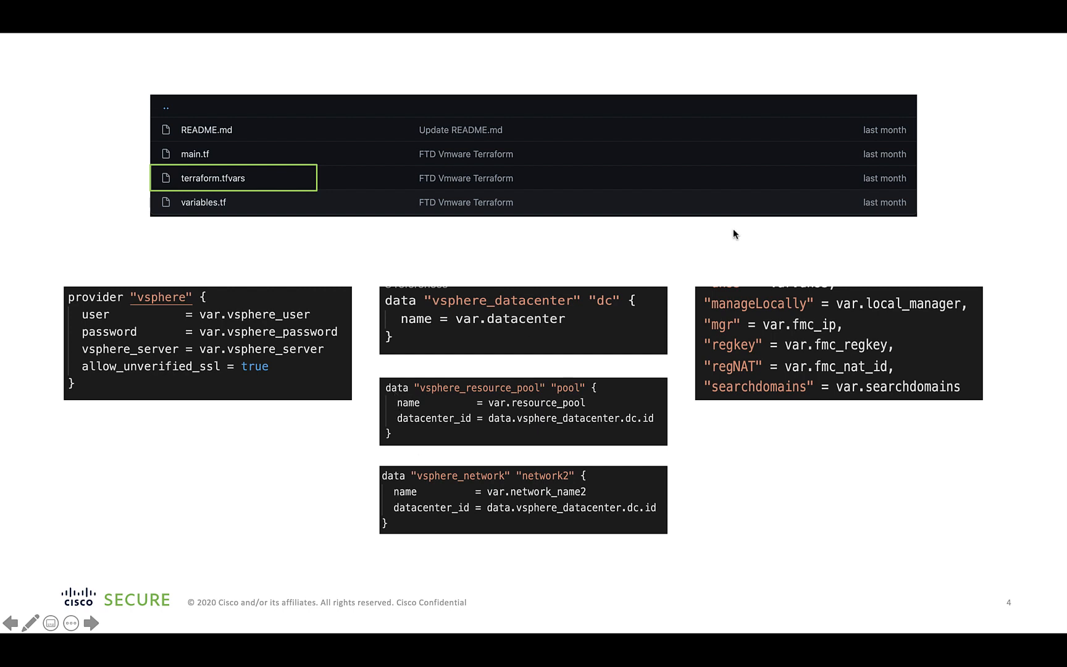
mouse_move(718, 443)
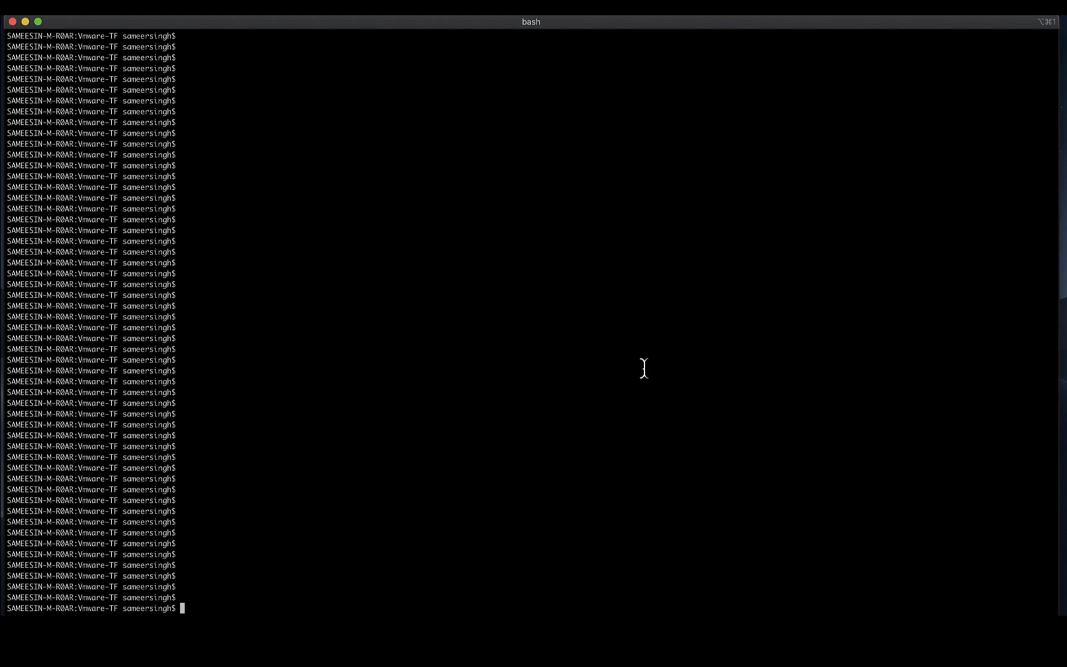
Run terraform -v, confirming Terraform v1.0.3, and list the Vmware-TF directory files
type("terraform -v")
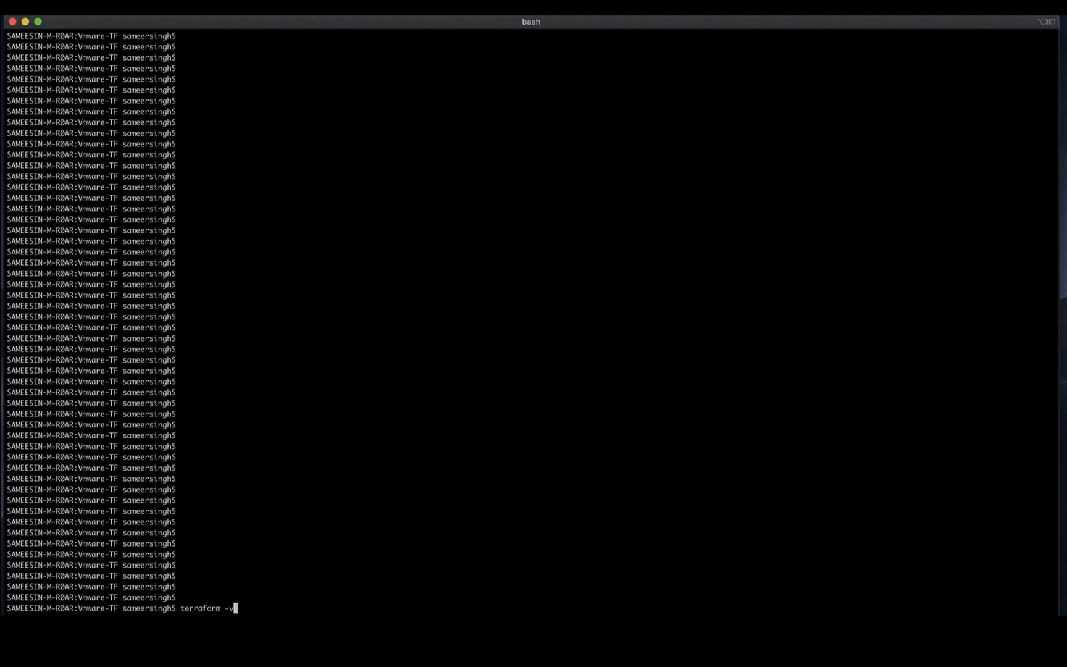
key("Return")
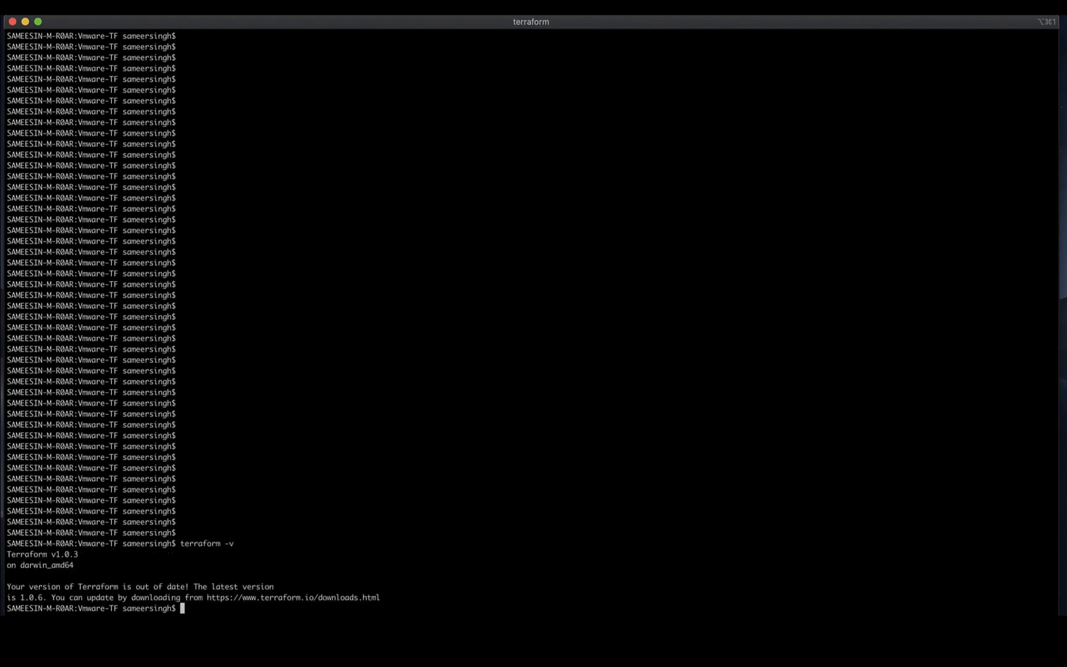
type("terraform -v")
type("ls -l")
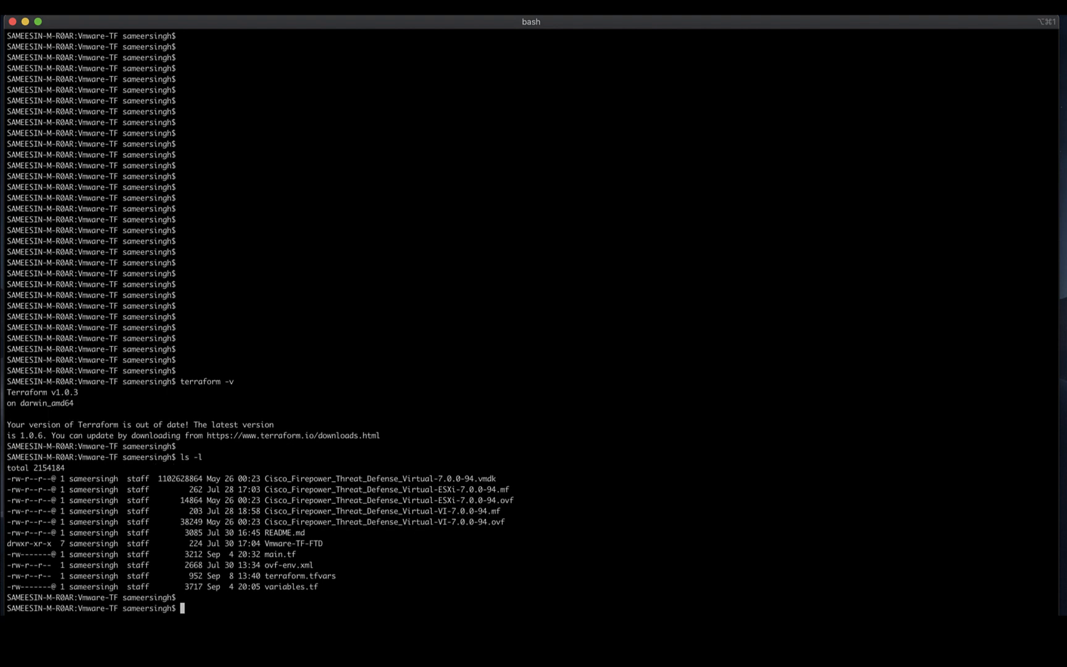
Run terraform init to install the hashicorp/vsphere v2.0.2 provider and create the lock file
type("t")
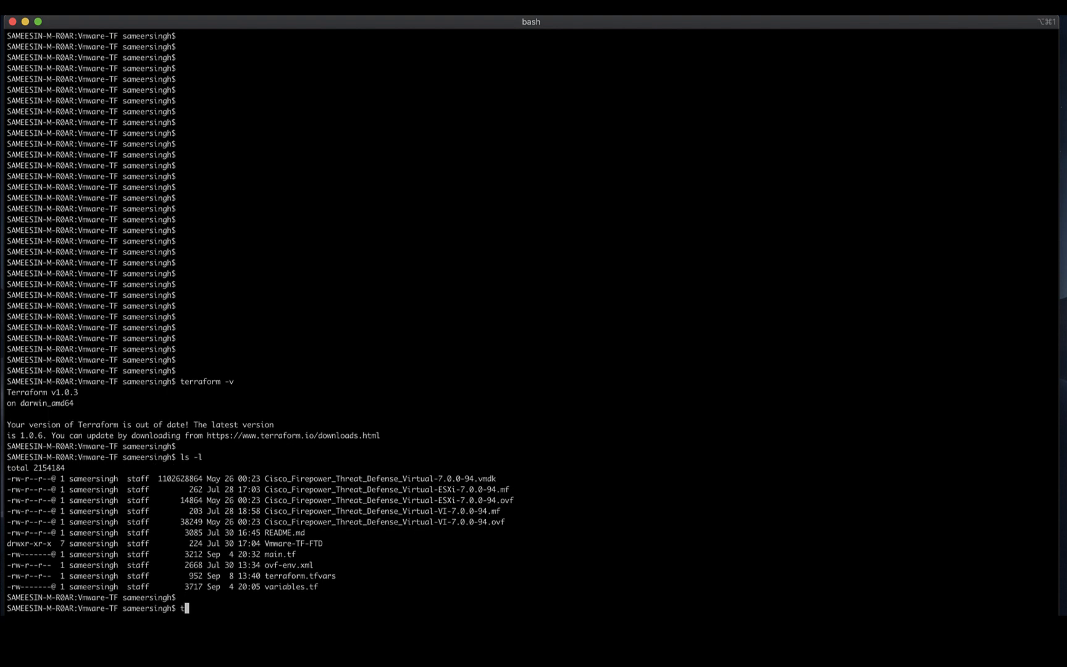
type("erraform")
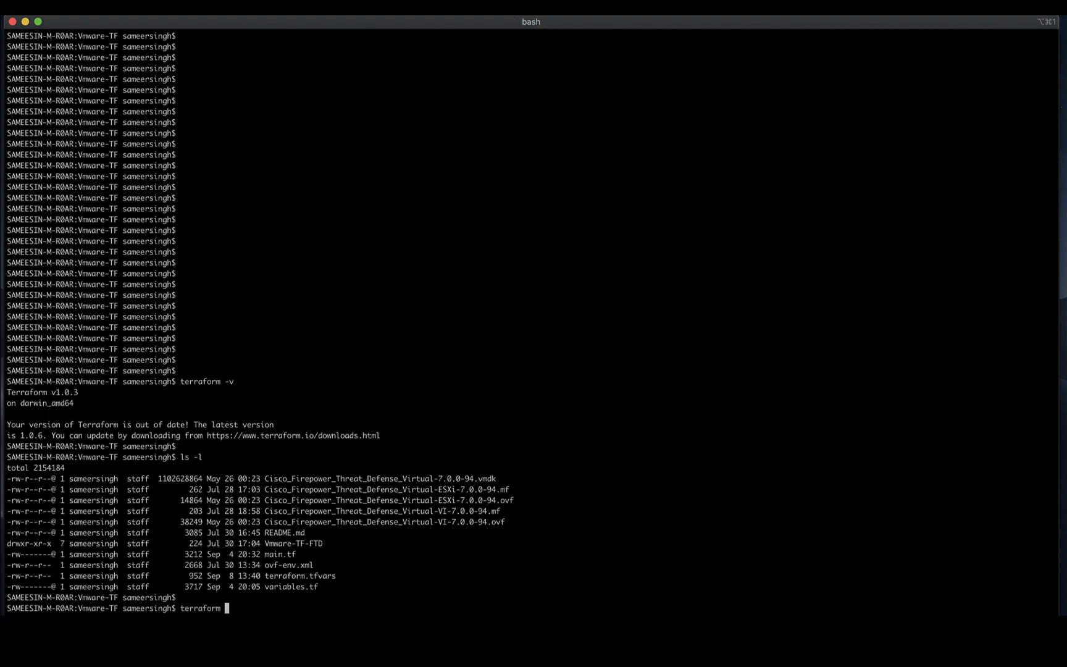
type("ini")
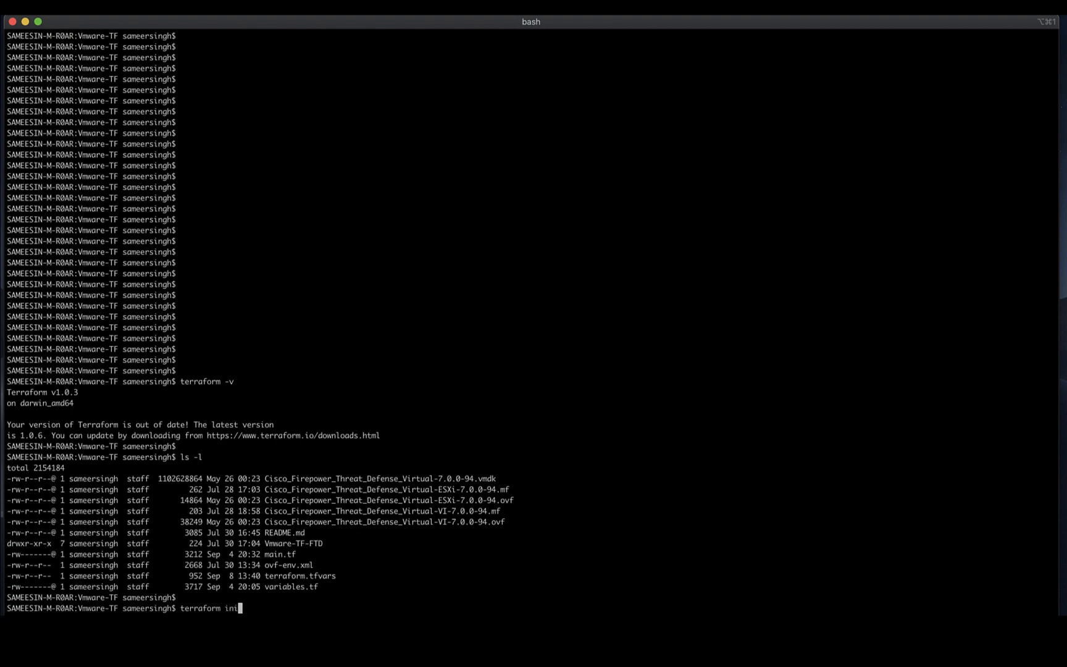
key("Return")
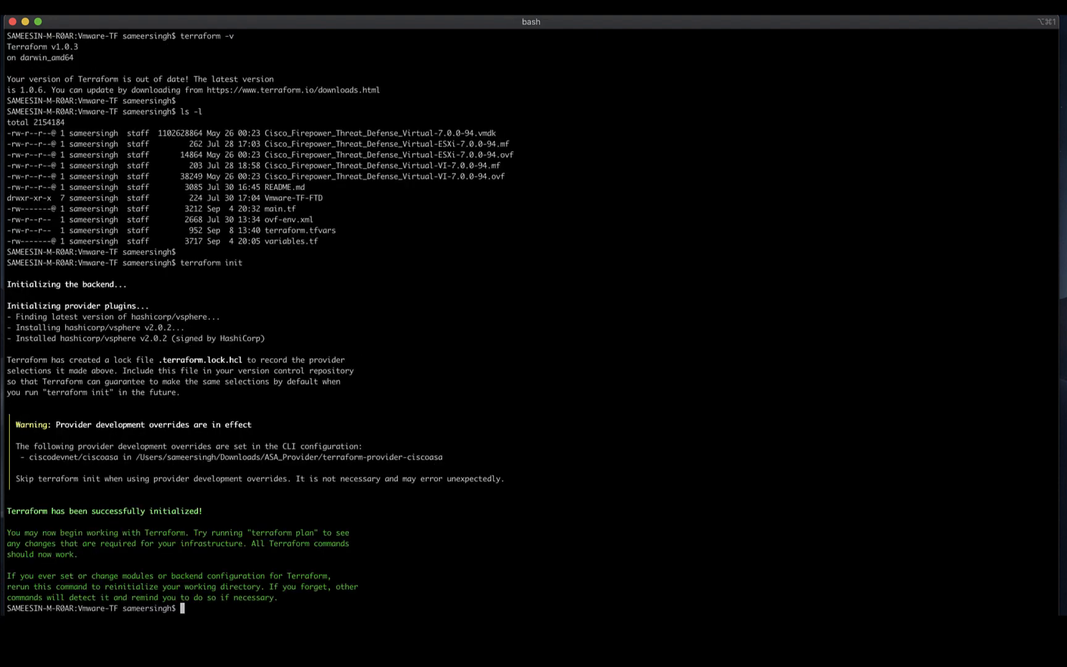
mouse_move(670, 233)
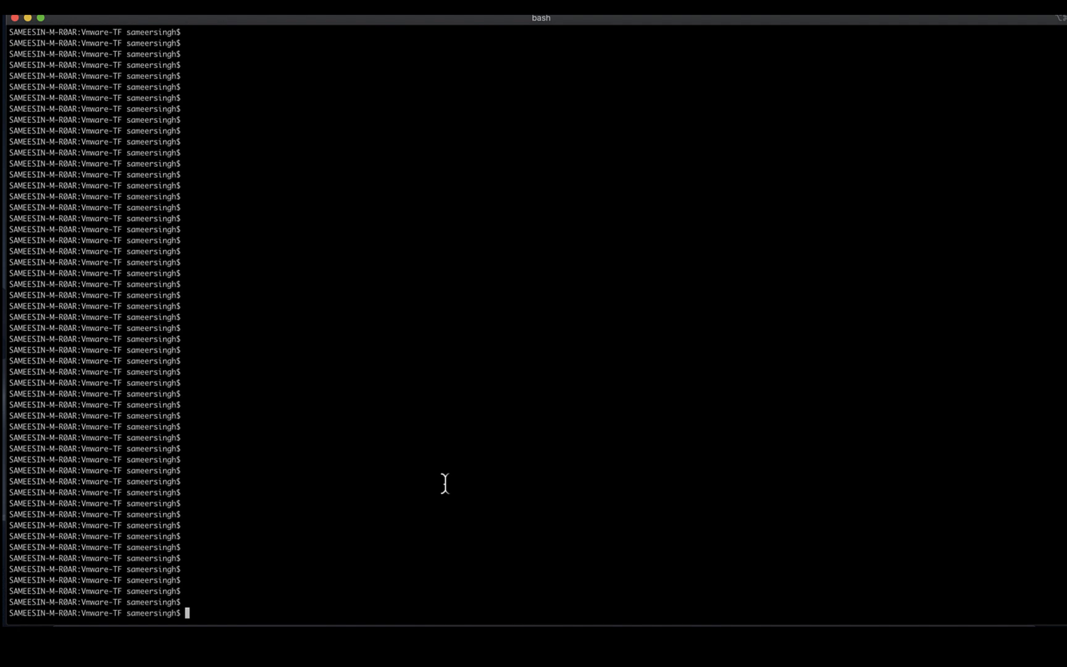
Run terraform plan --out vm1 to save the FTD execution plan as vm1
type("terraform plan --out vm1")
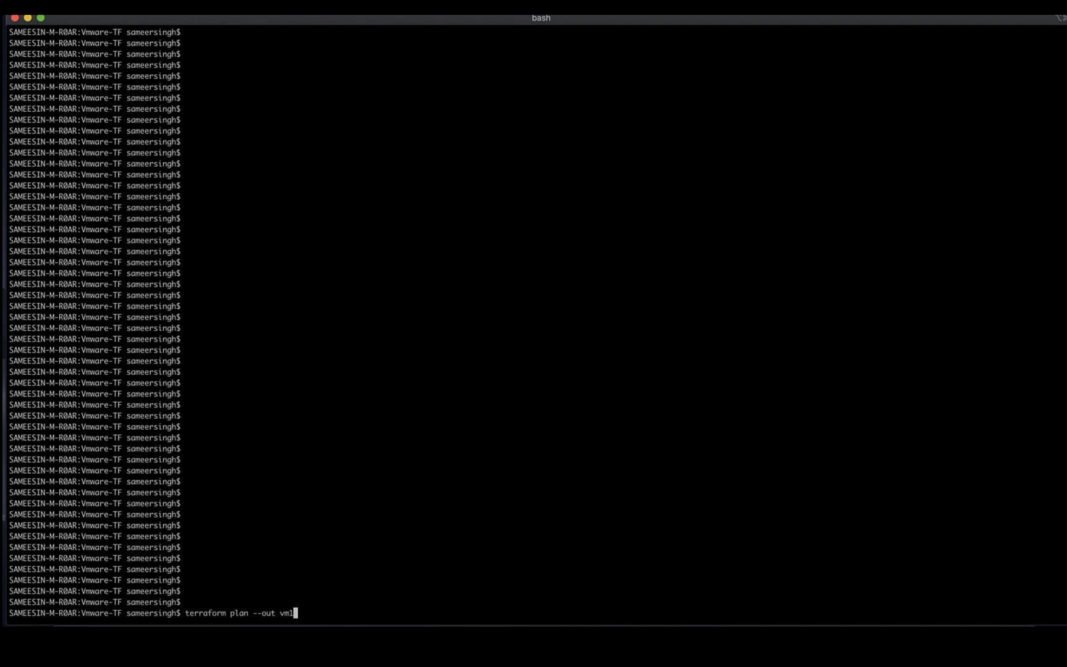
key("Return")
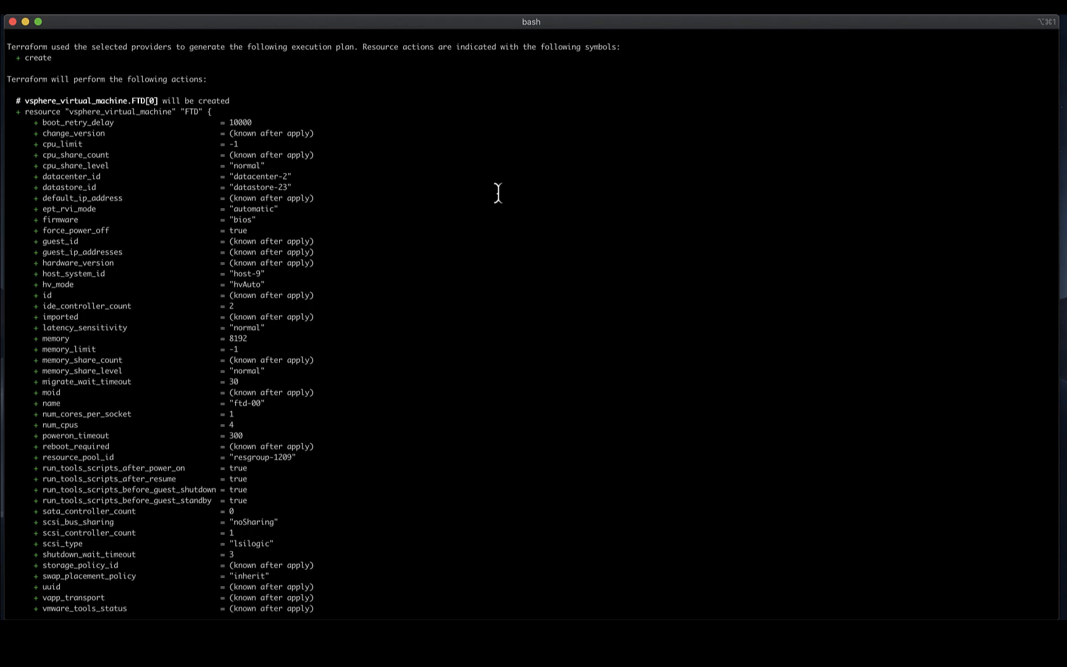
Scroll the plan output to the 'Plan: 2 to add' summary showing both FTD VMs' day-0 properties
scroll("down", 3)
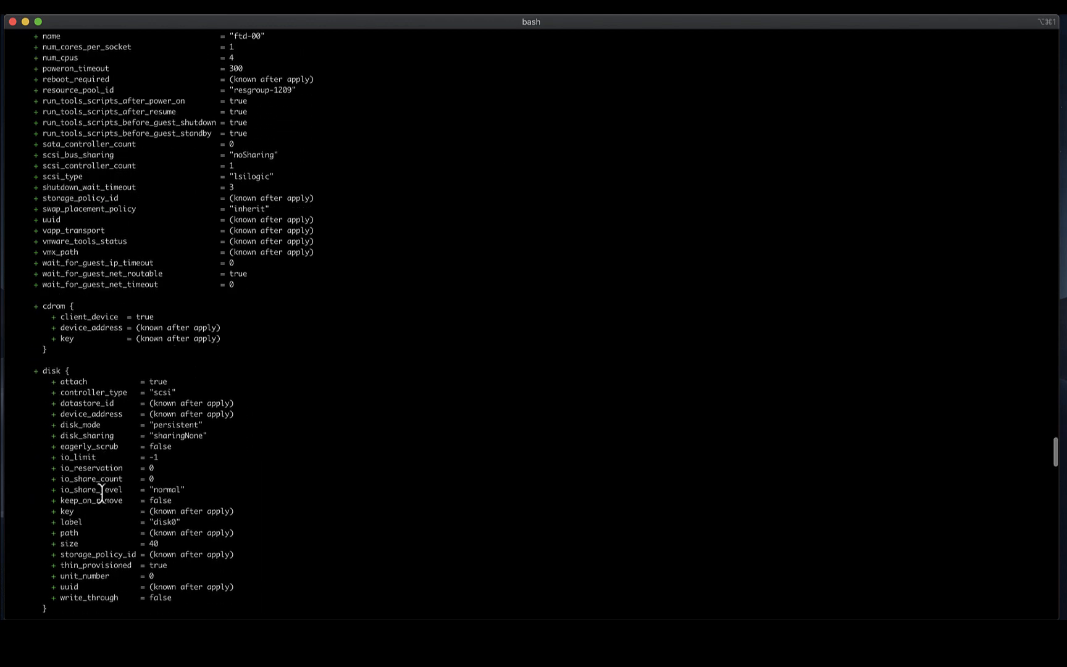
scroll("down", 3)
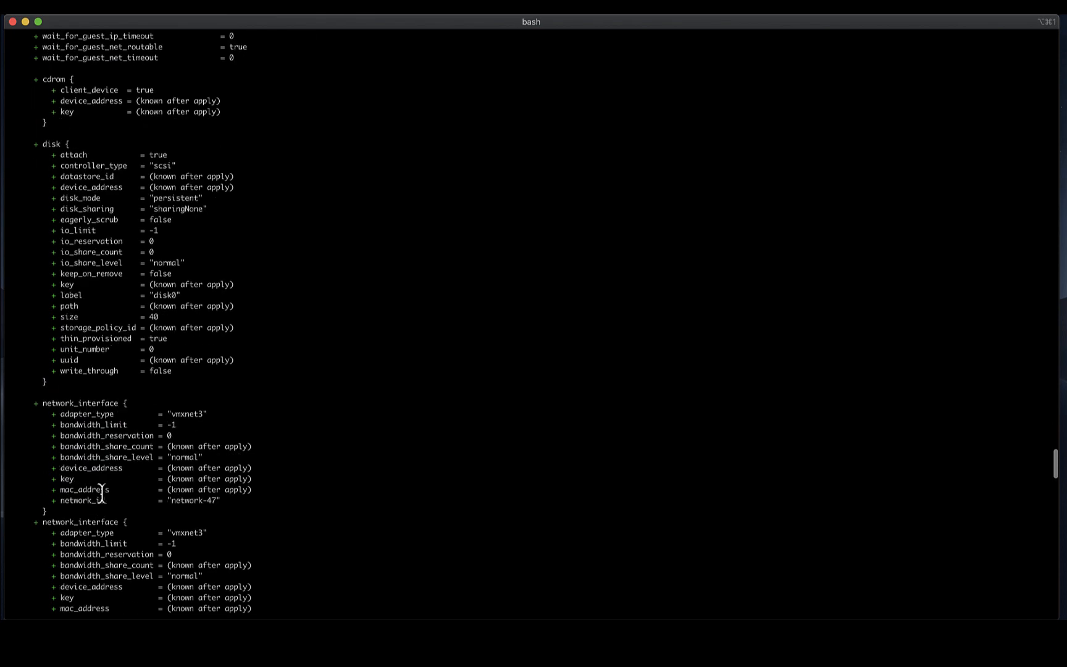
scroll("down", 3)
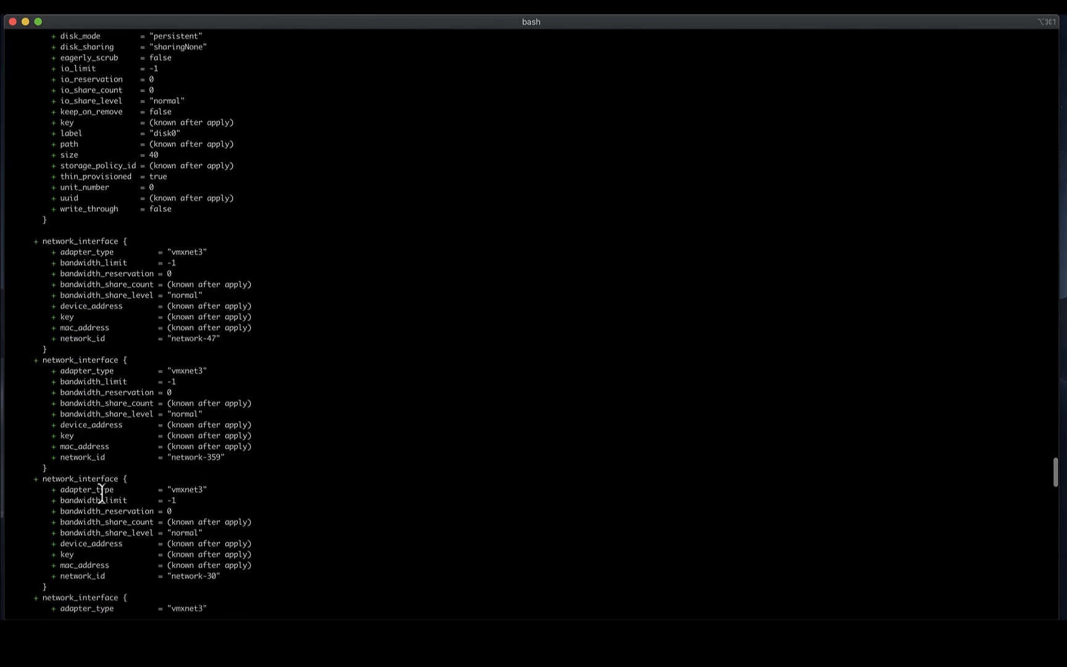
scroll("down", 3)
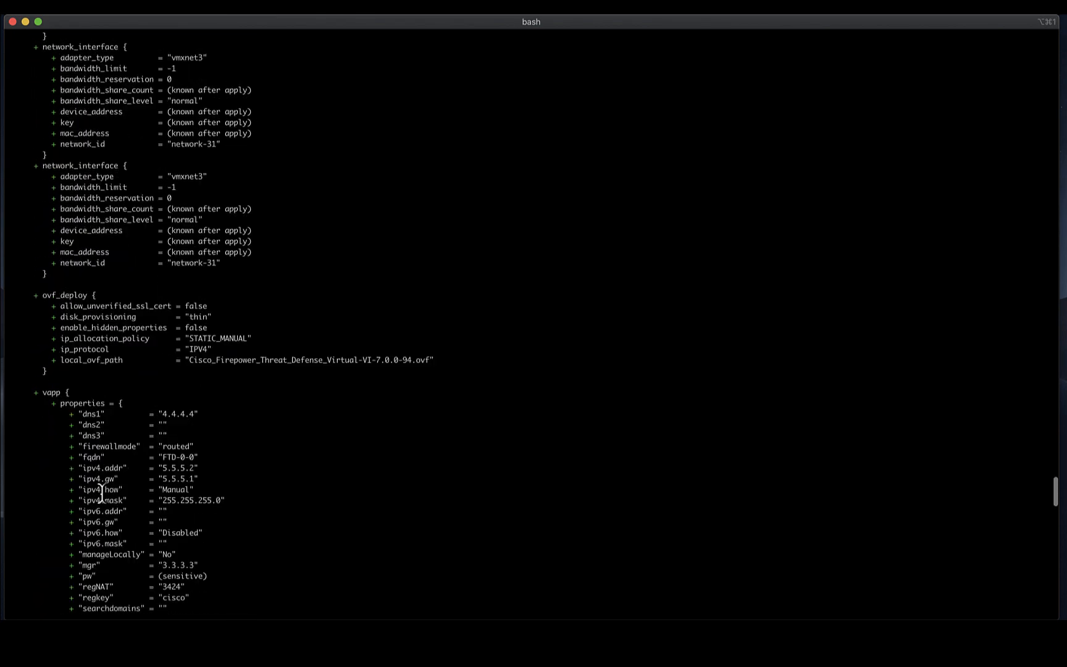
scroll("down", 3)
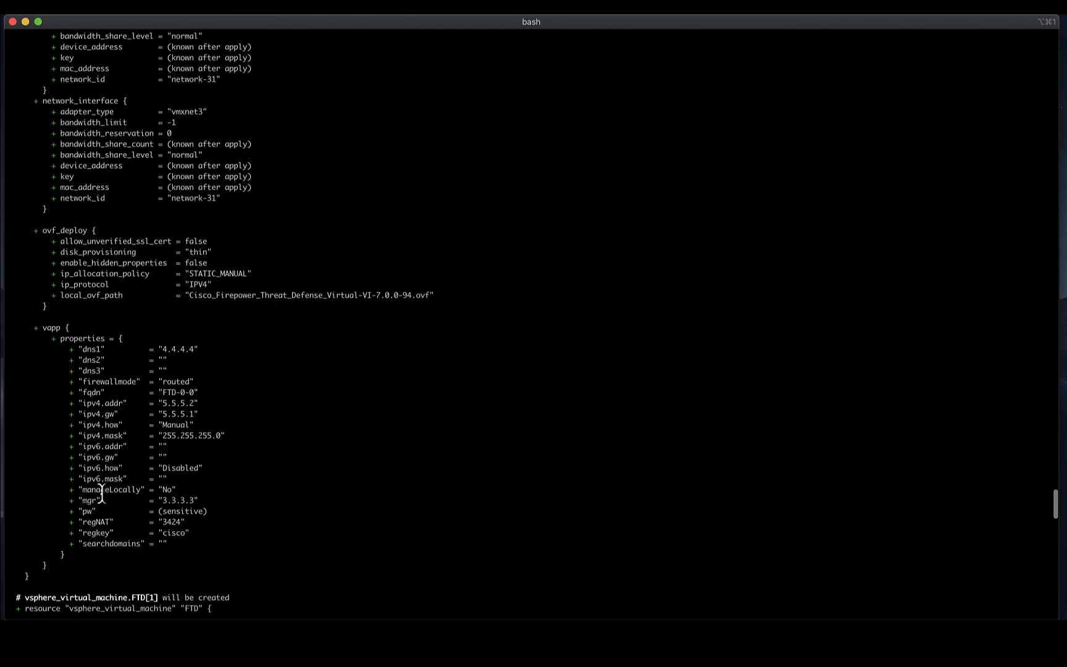
scroll("down", 3)
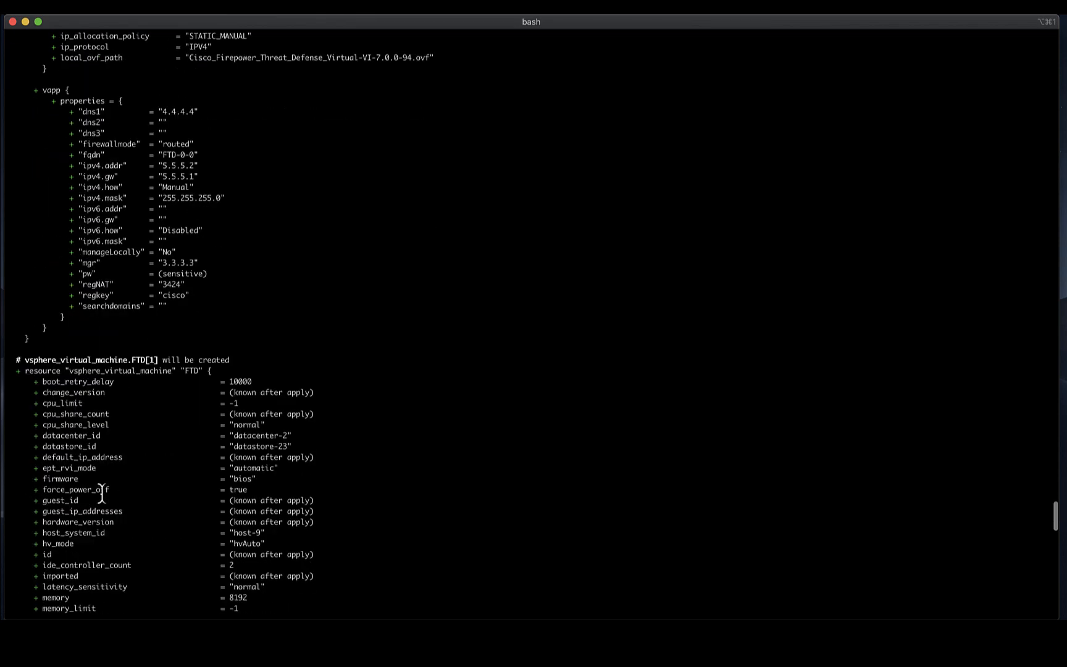
scroll("down", 3)
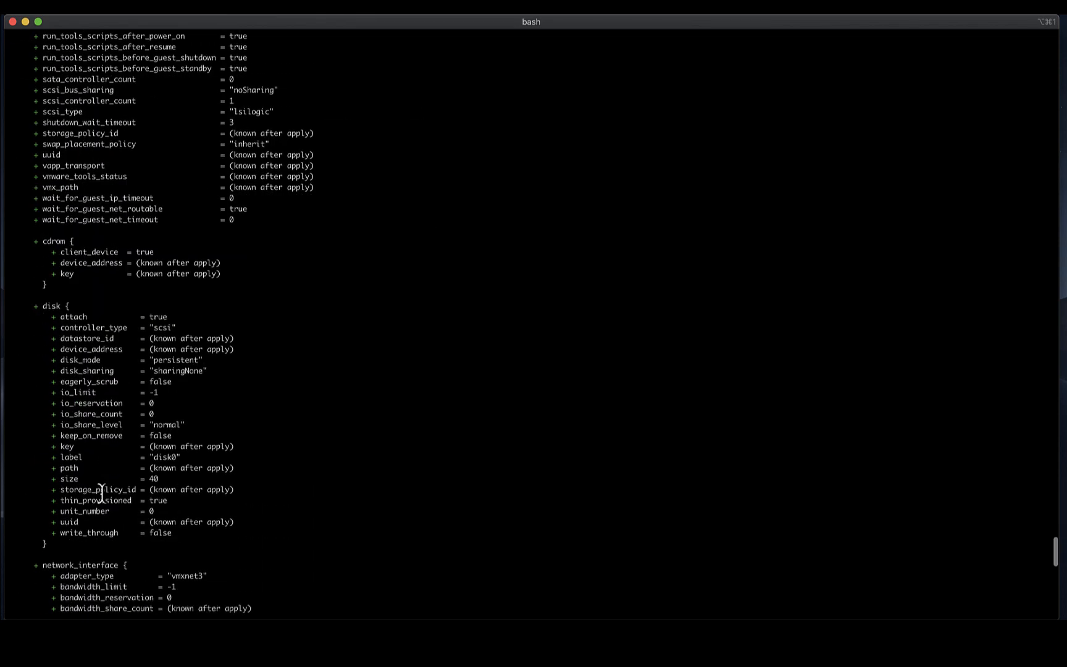
scroll("down", 3)
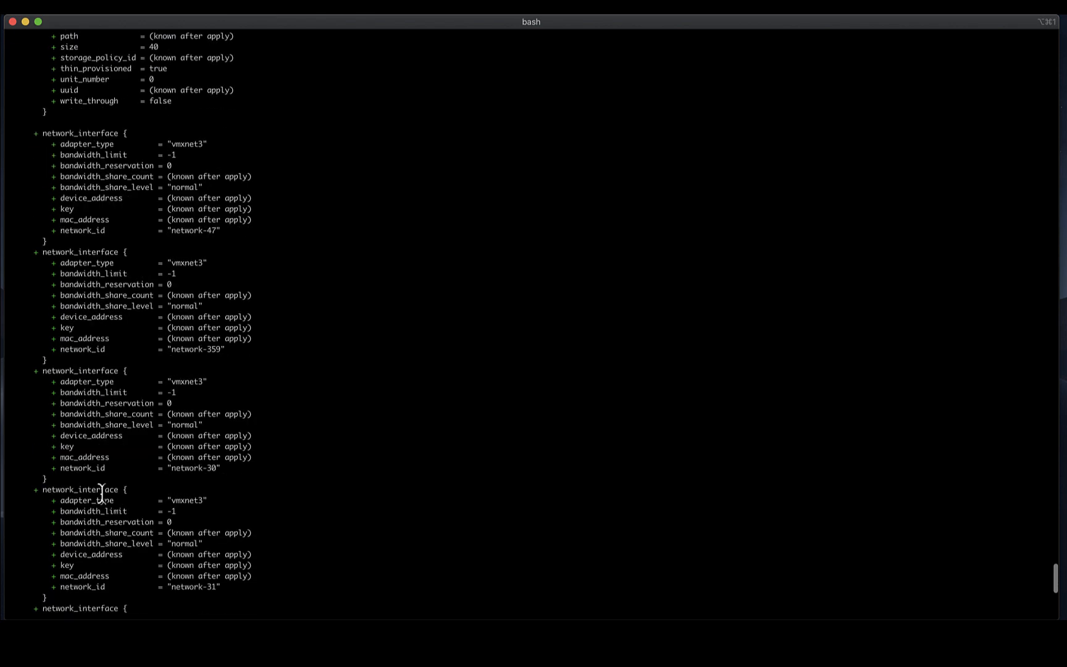
scroll("down", 3)
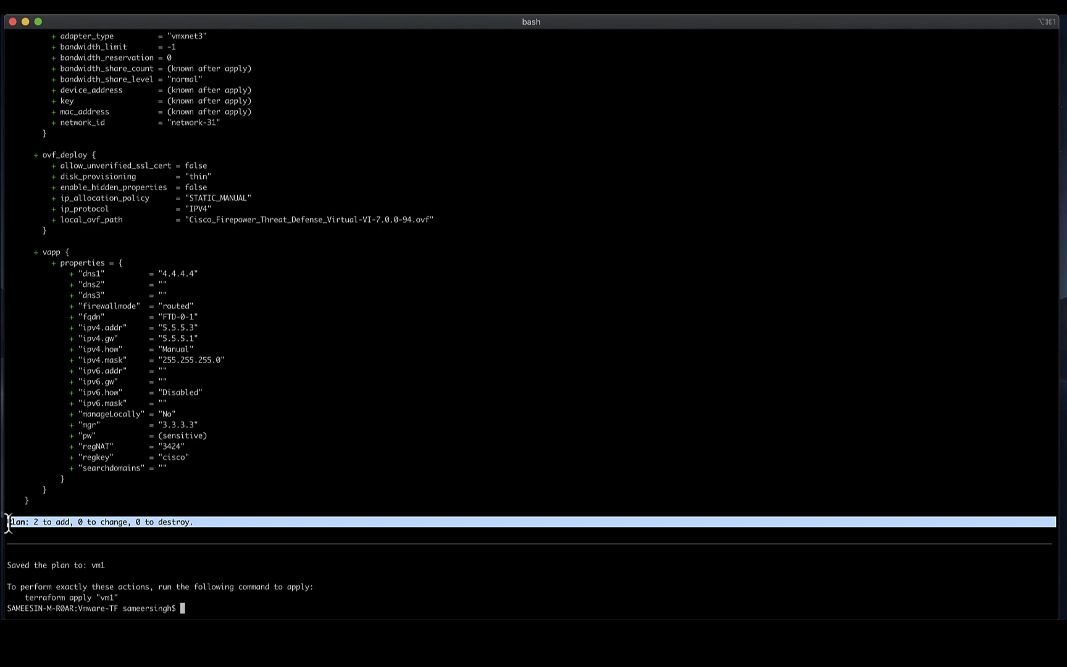
scroll("up", 3)
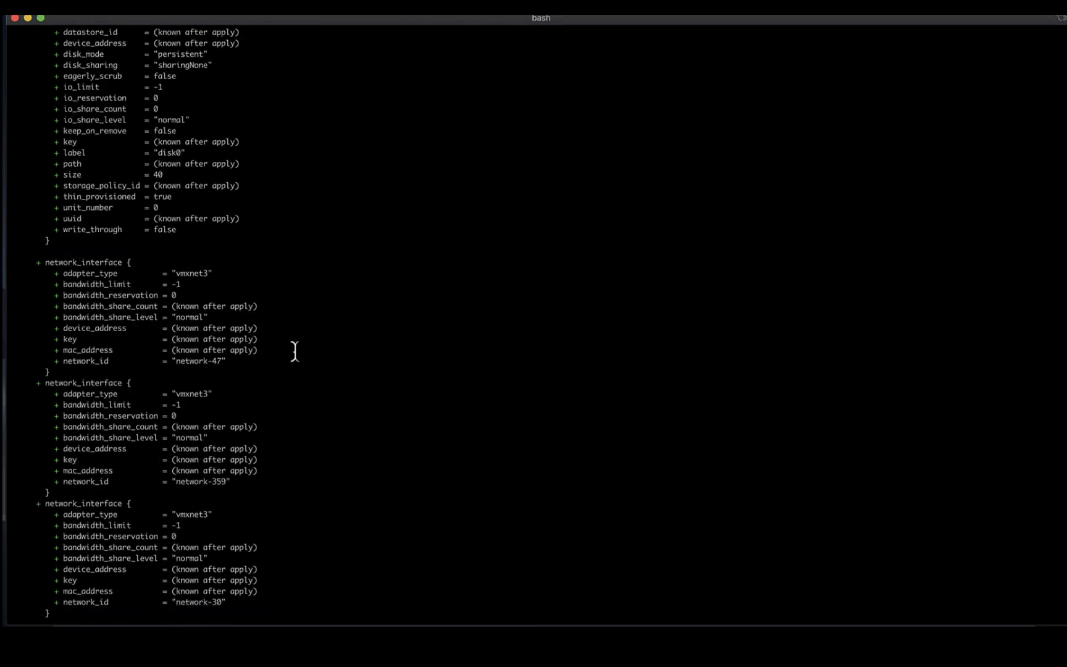
scroll("down", 3)
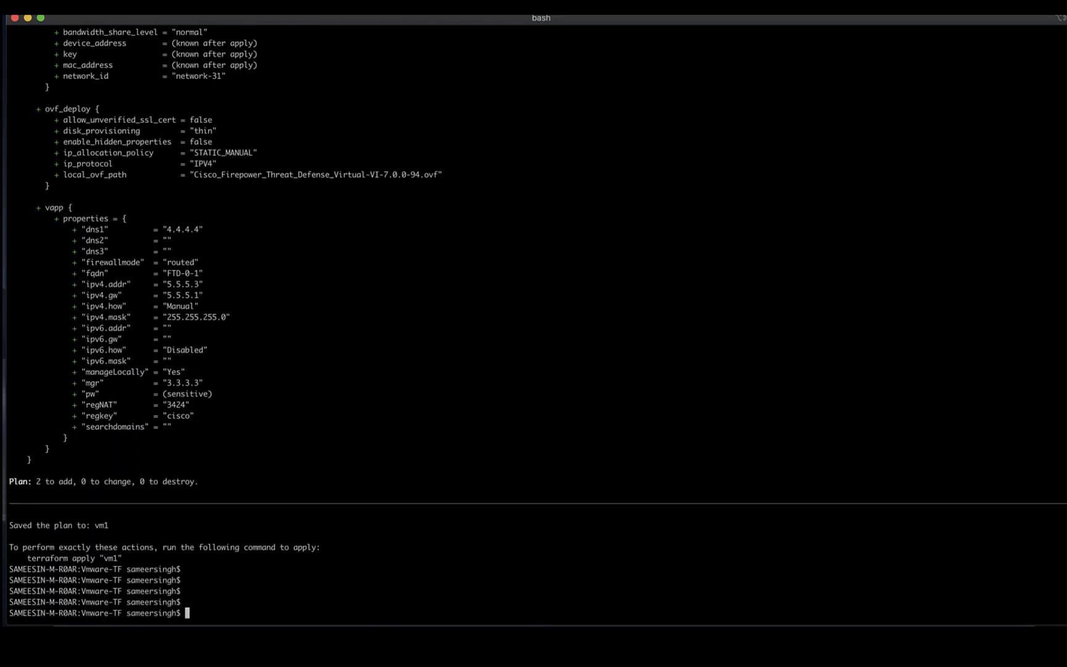
Run terraform apply vm1 to create the two FTD virtual machines
type("terraform apply -")
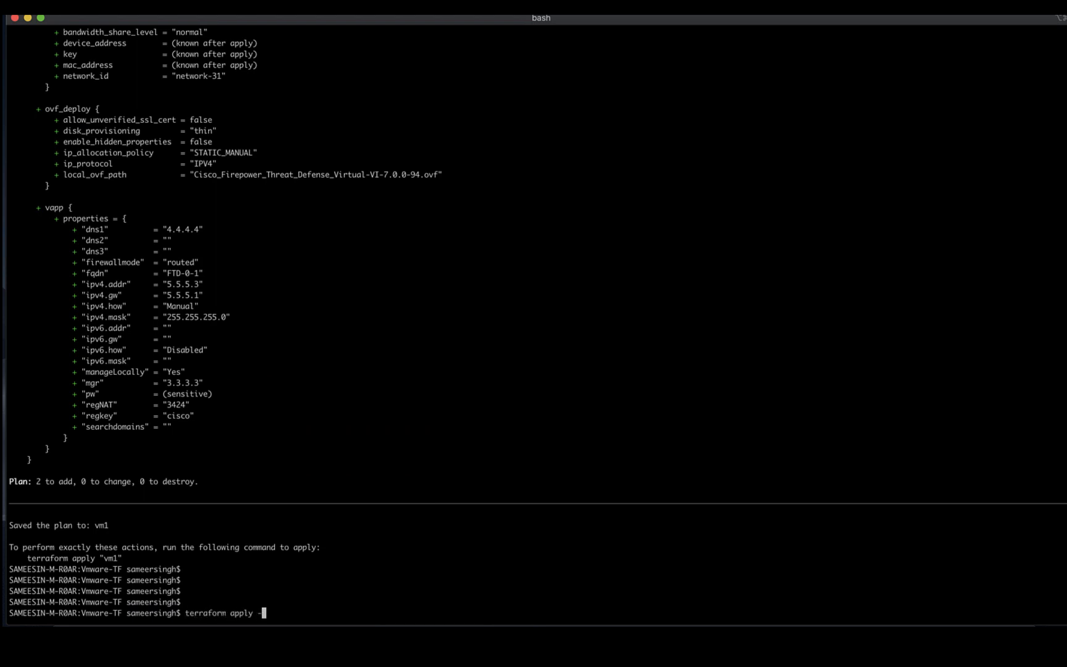
type("vm1")
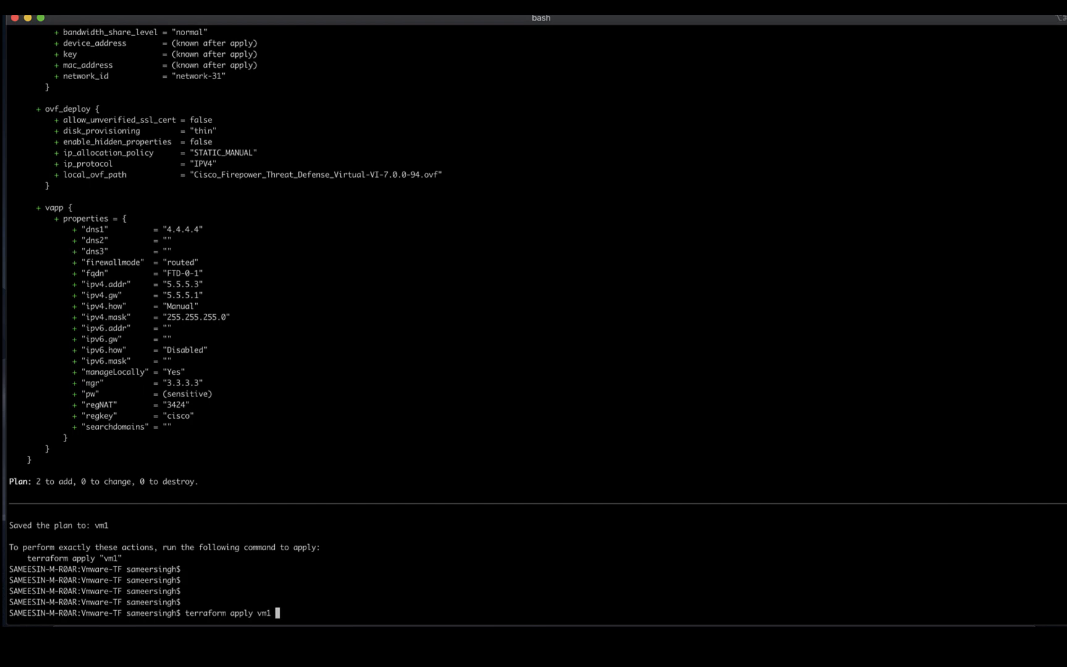
key("Return")
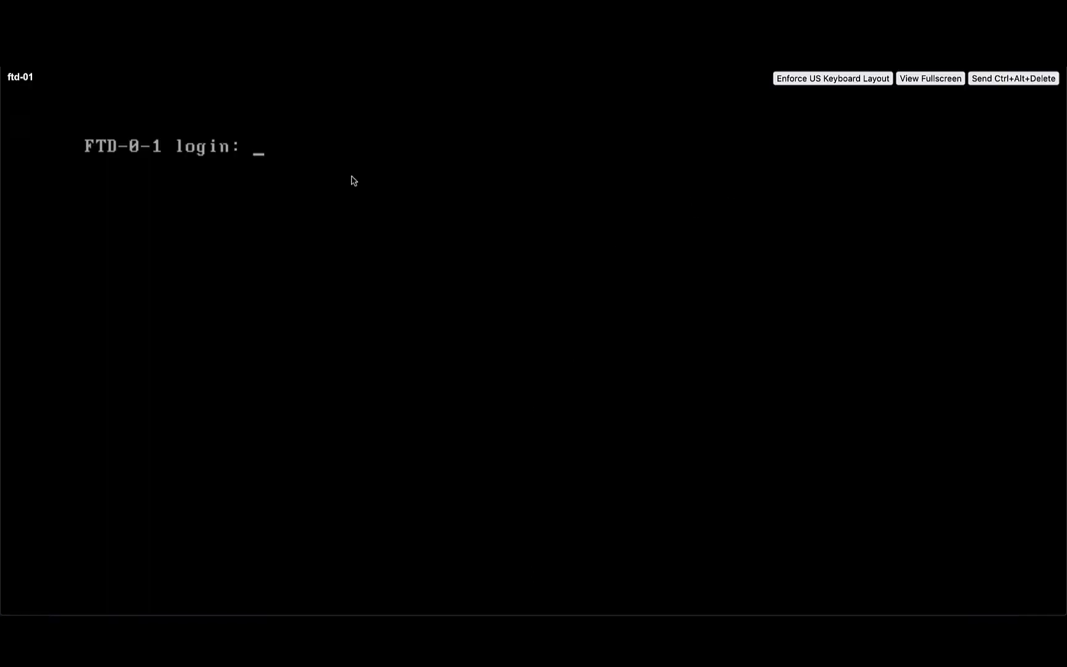
Log in as admin at the FTD-0-1 prompt and begin entering show network
type("admi")
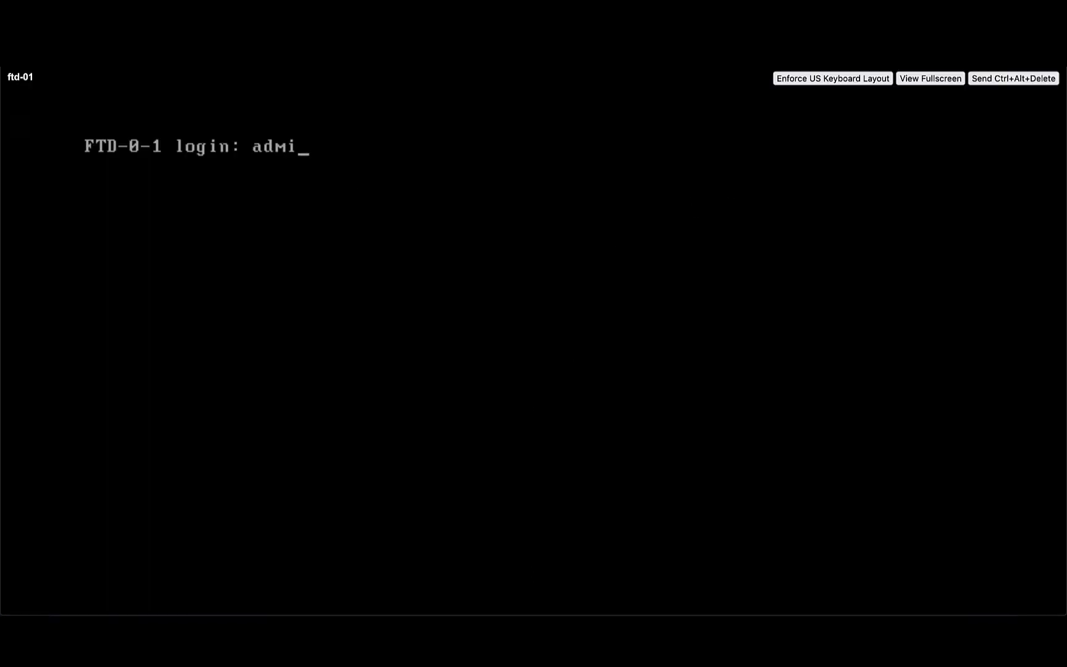
key("Return")
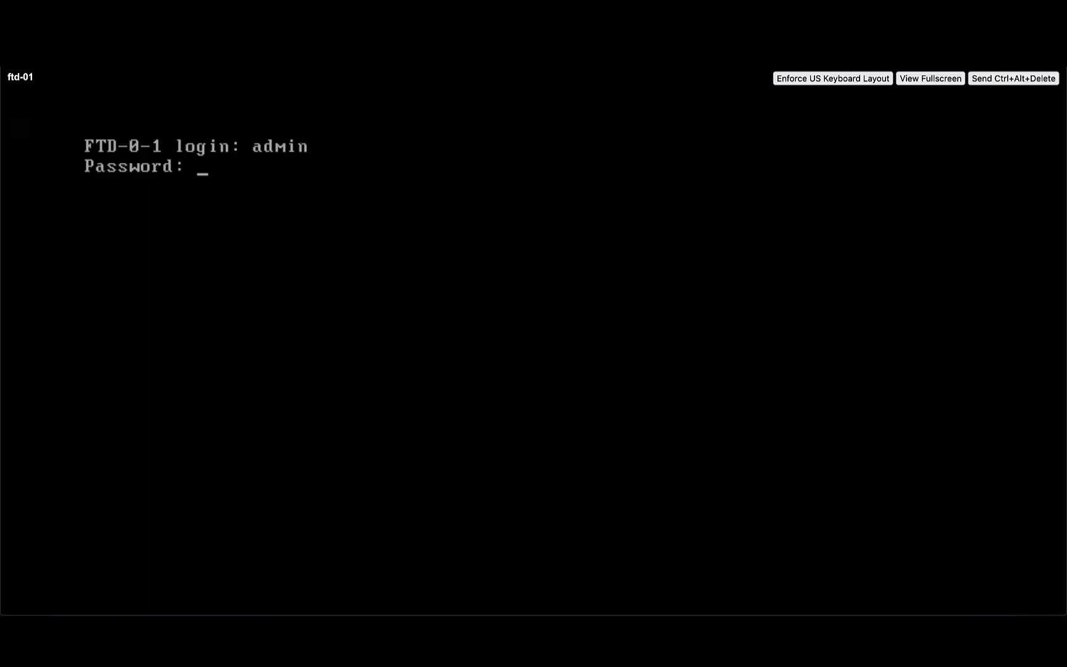
key("Return")
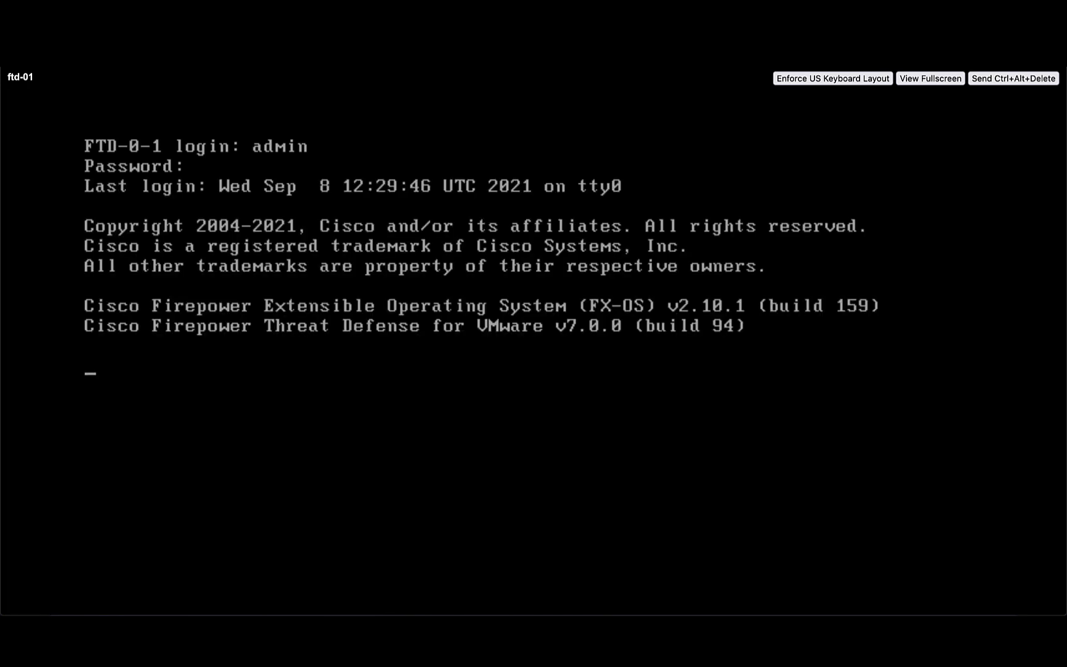
type("show network")
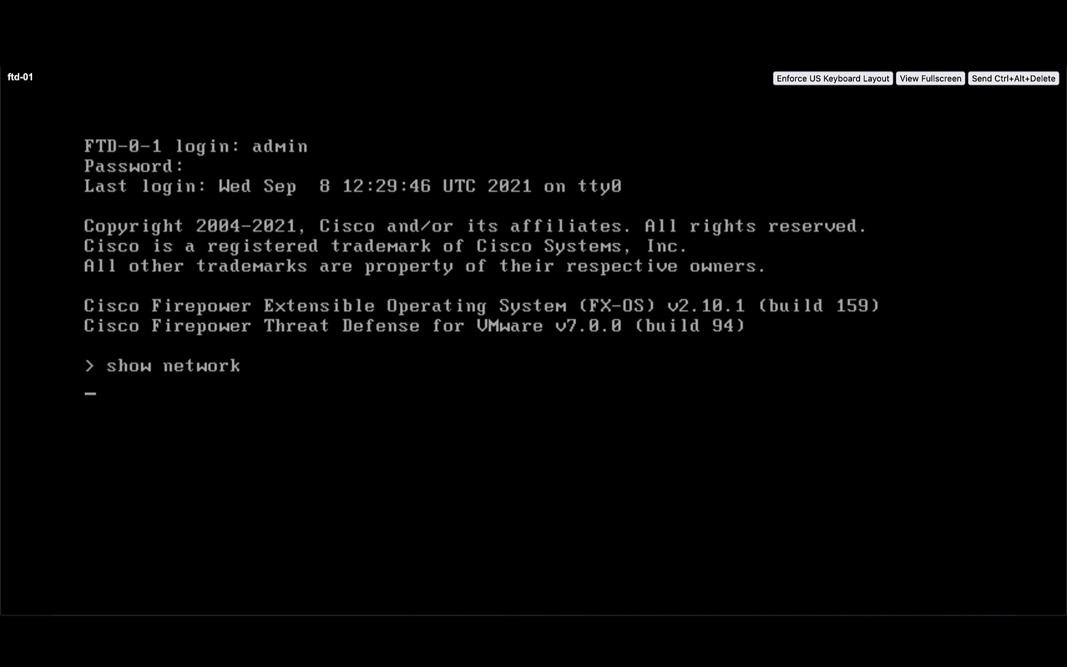
Run show network to verify hostname, DNS 4.4.4.4 and address 5.5.5.3, then enter show managers
key("Return")
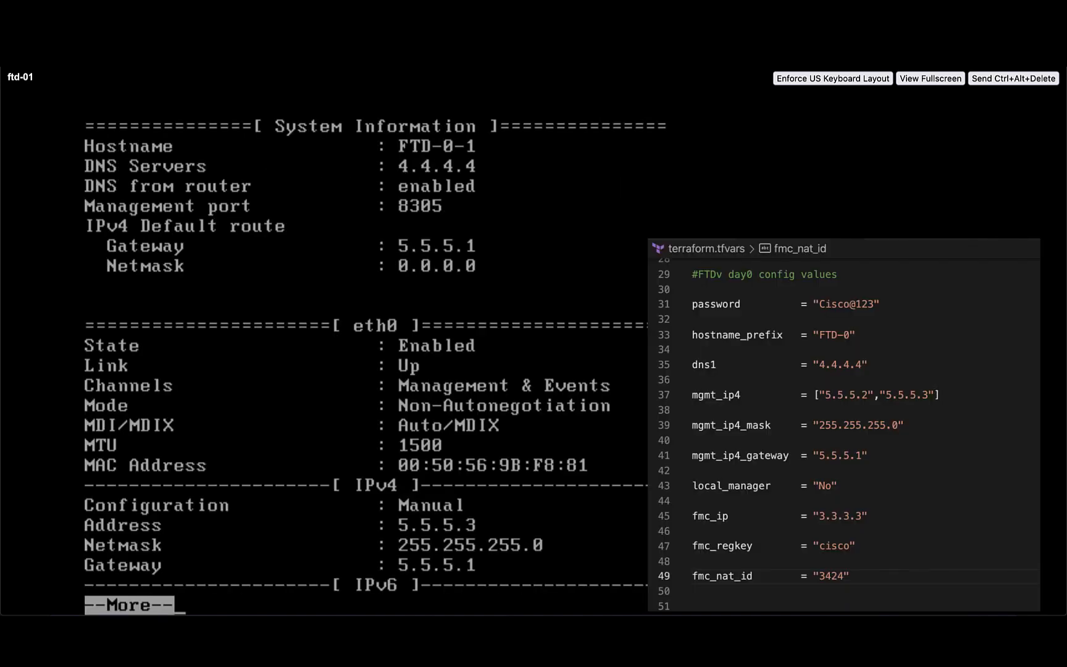
key("space")
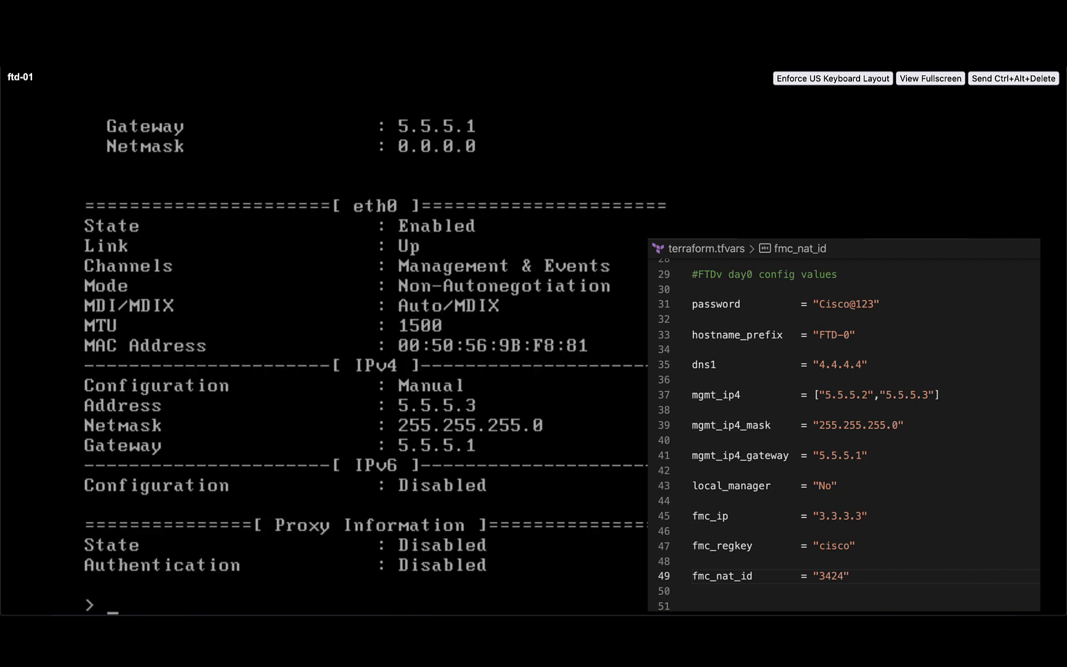
type("s")
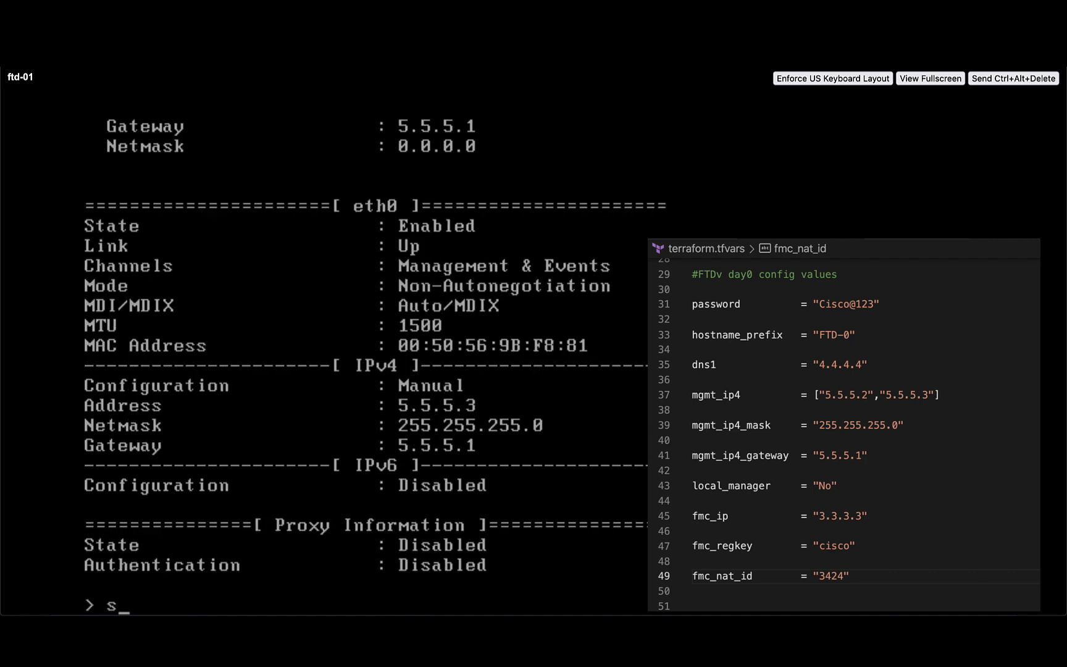
type("how managers")
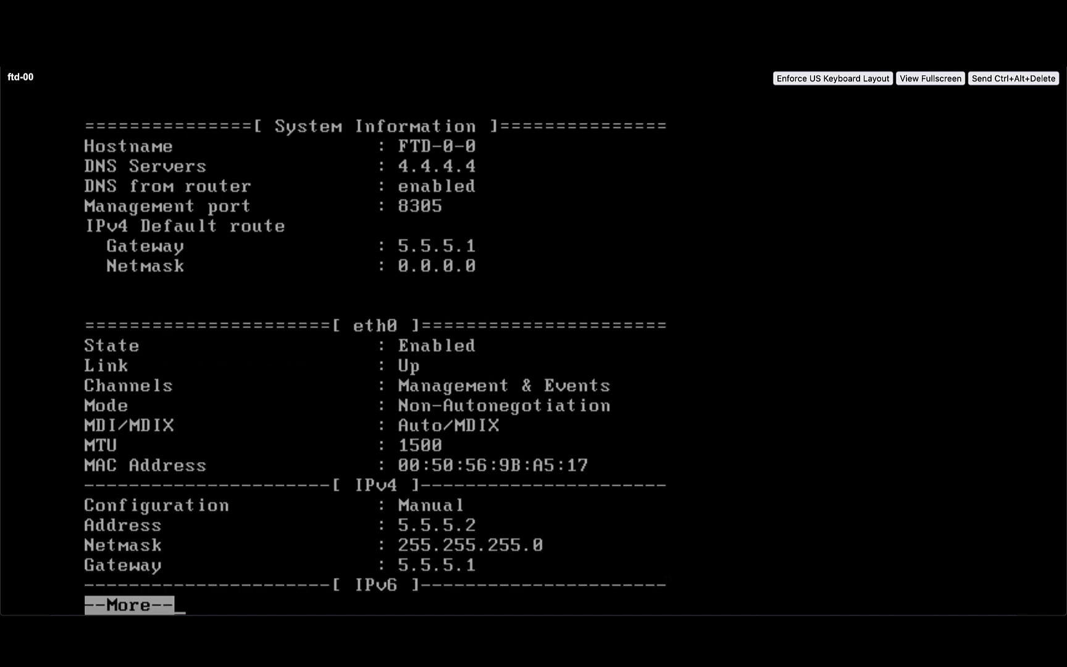
mouse_move(396, 208)
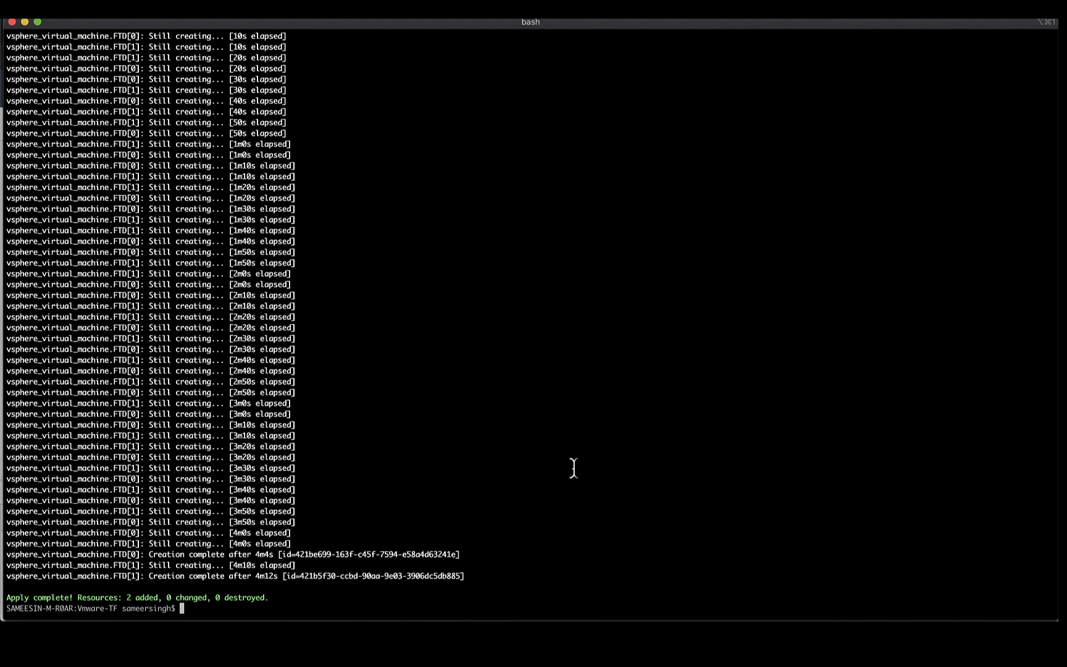
Start entering terraform destroy to tear down the two FTD virtual machines
type("terraform destro")
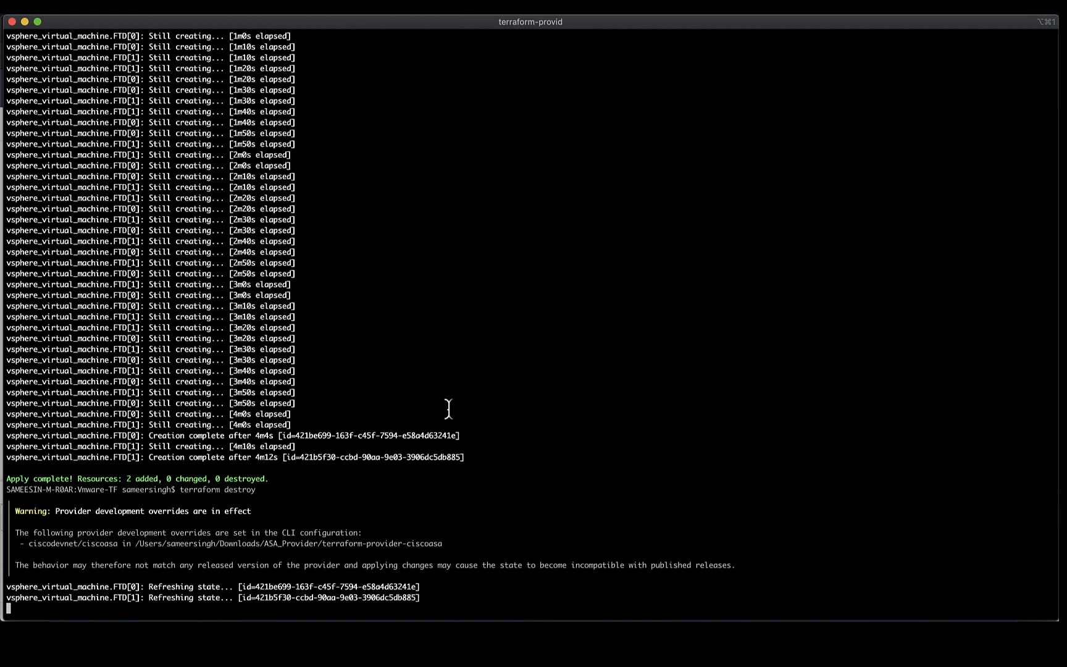
Answer yes at the prompt so both FTD VMs are destroyed (2 resources destroyed)
type("yes")
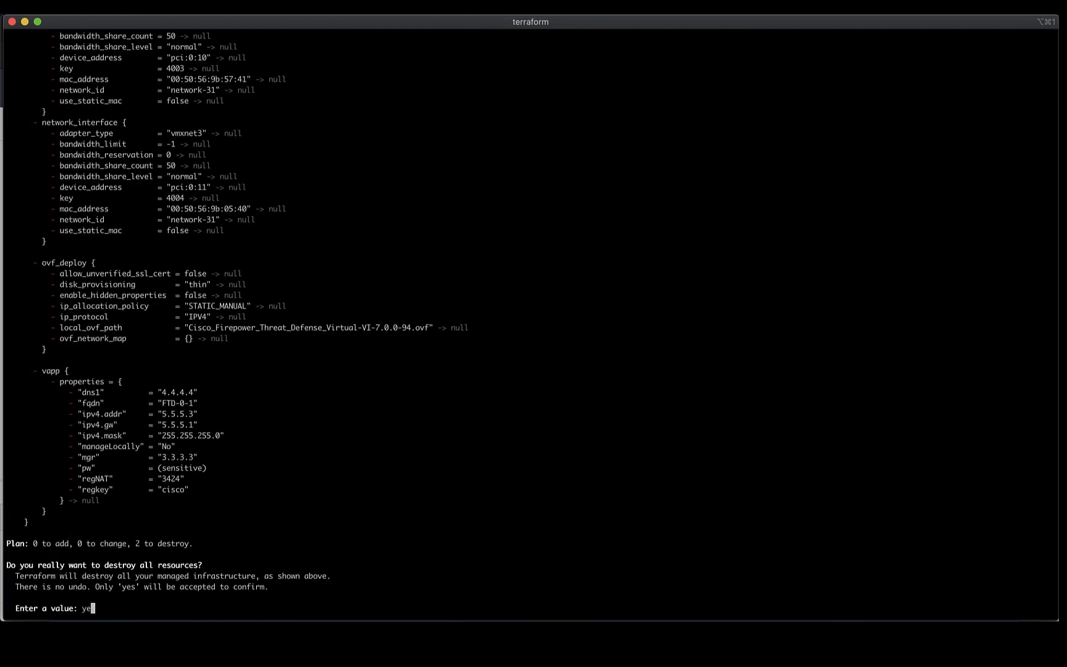
key("Return")
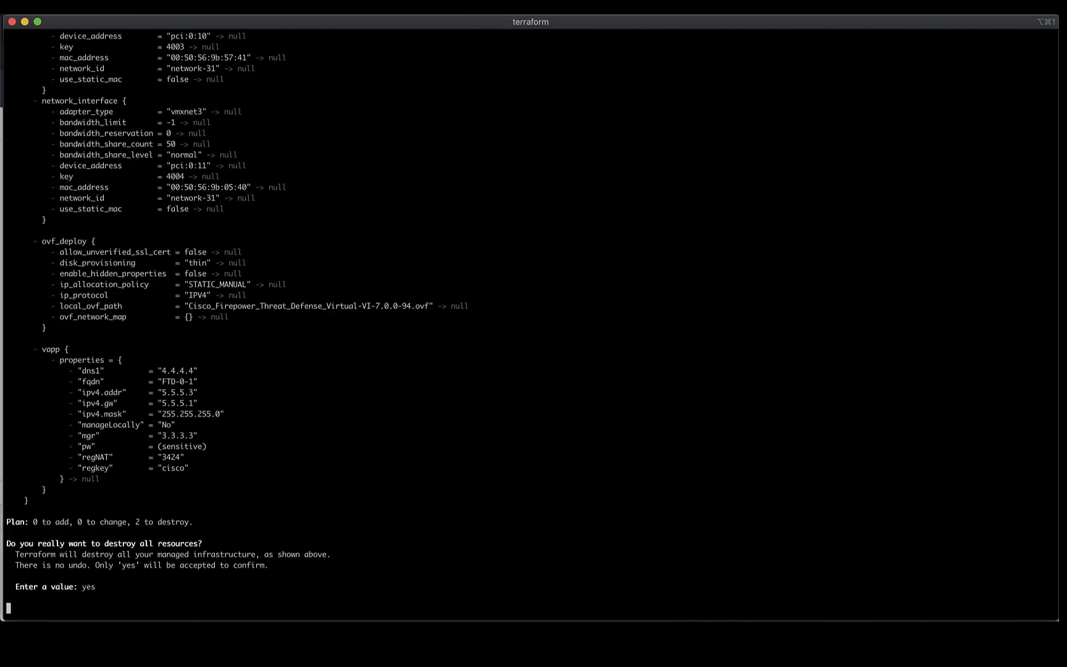
key("Return")
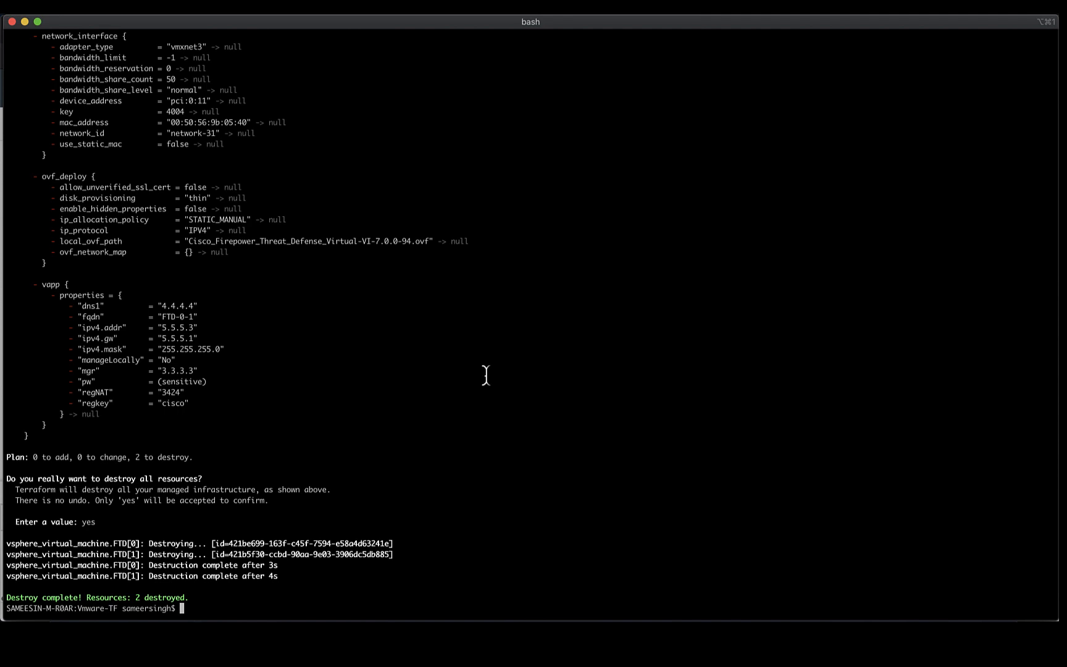
mouse_move(511, 456)
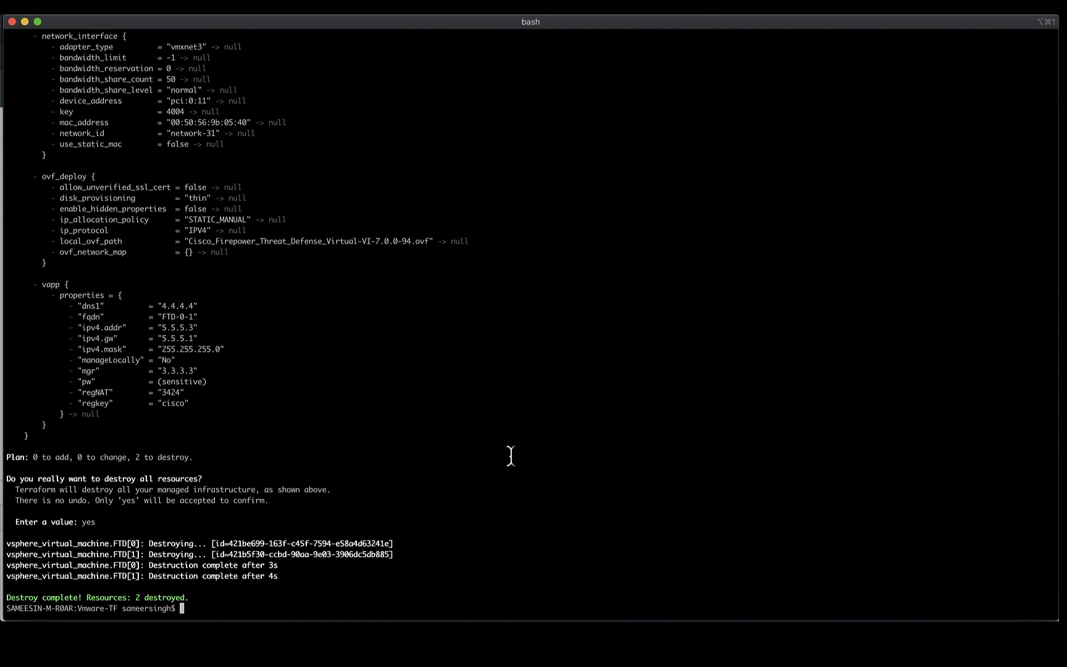